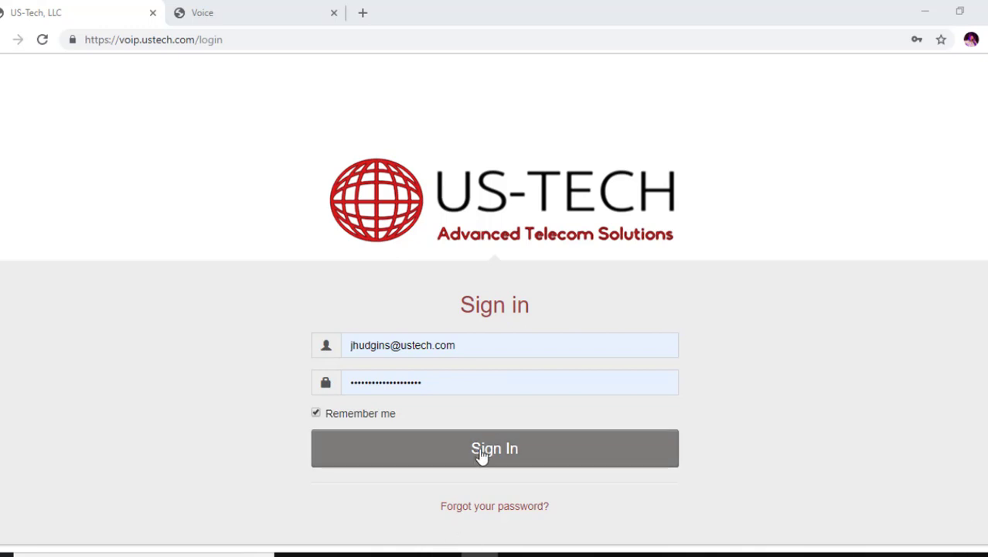
- Sign in to the US-Tech VoIP Portal account
{"action": "left_click", "coordinate": [495, 449]}
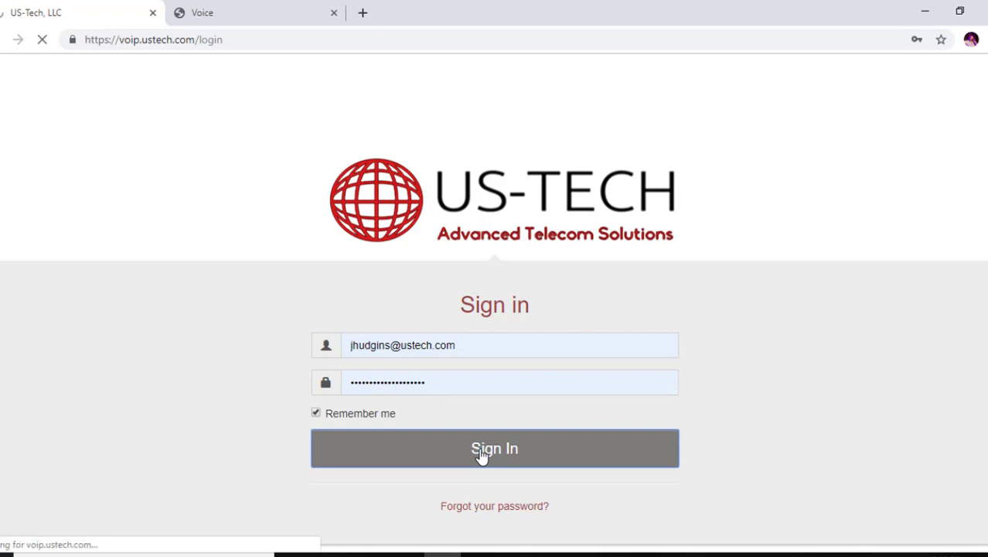
{"action": "left_click", "coordinate": [495, 449]}
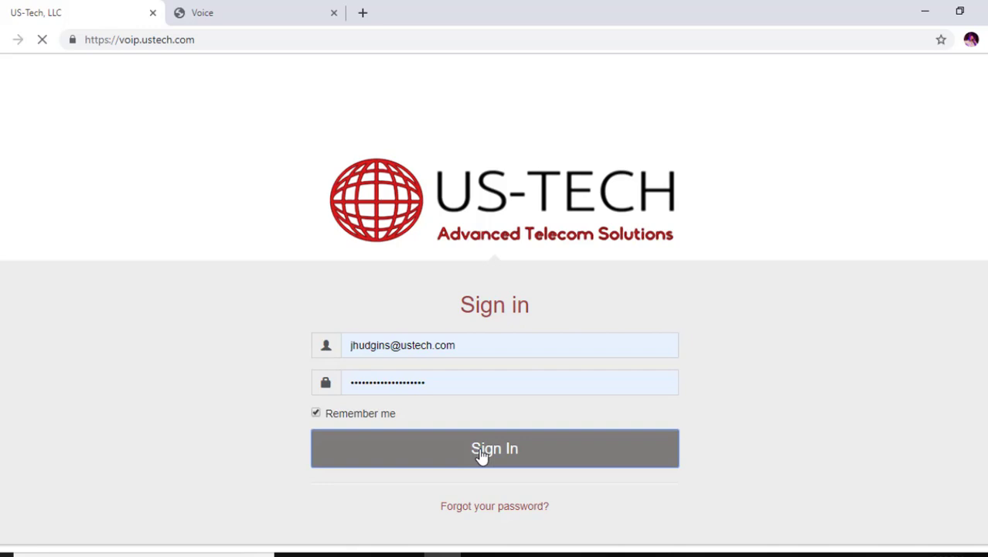
{"action": "left_click", "coordinate": [495, 448]}
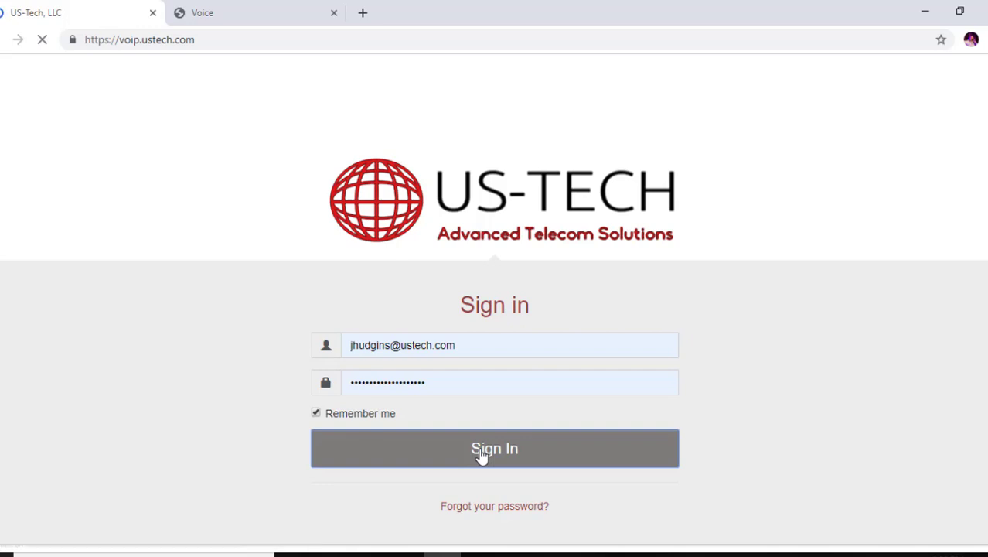
{"action": "left_click", "coordinate": [495, 448]}
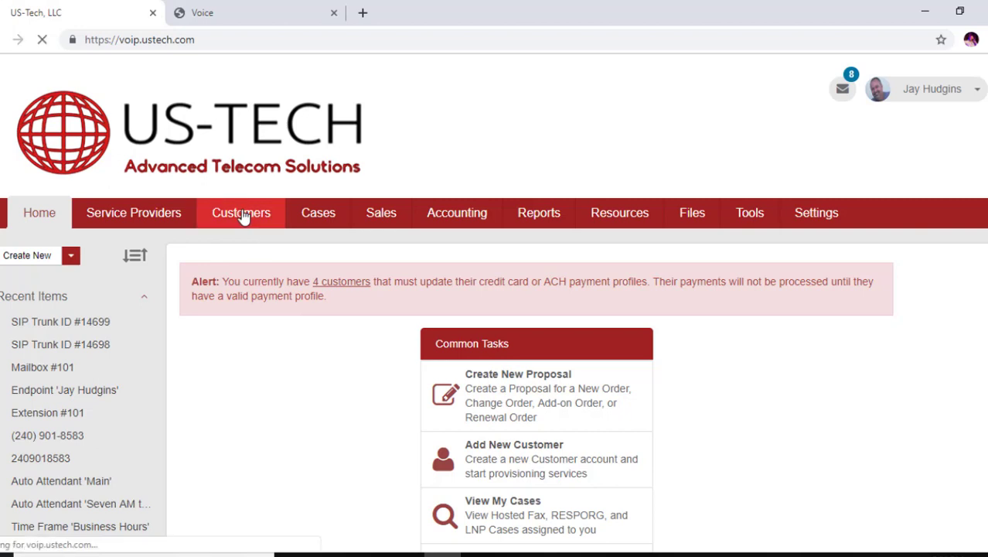
- From the Customers list, select the US-Tech, LLC customer account
{"action": "left_click", "coordinate": [242, 213]}
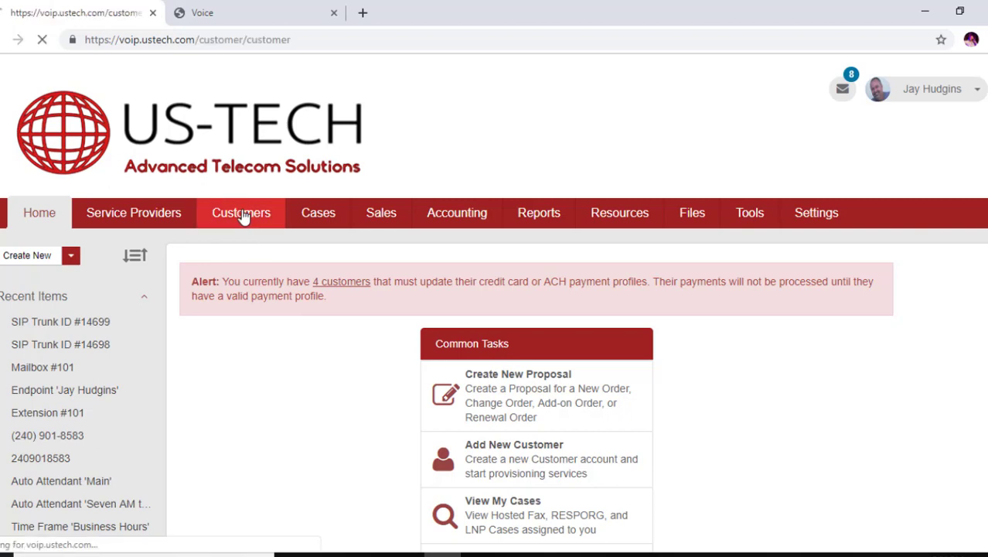
{"action": "left_click", "coordinate": [241, 214]}
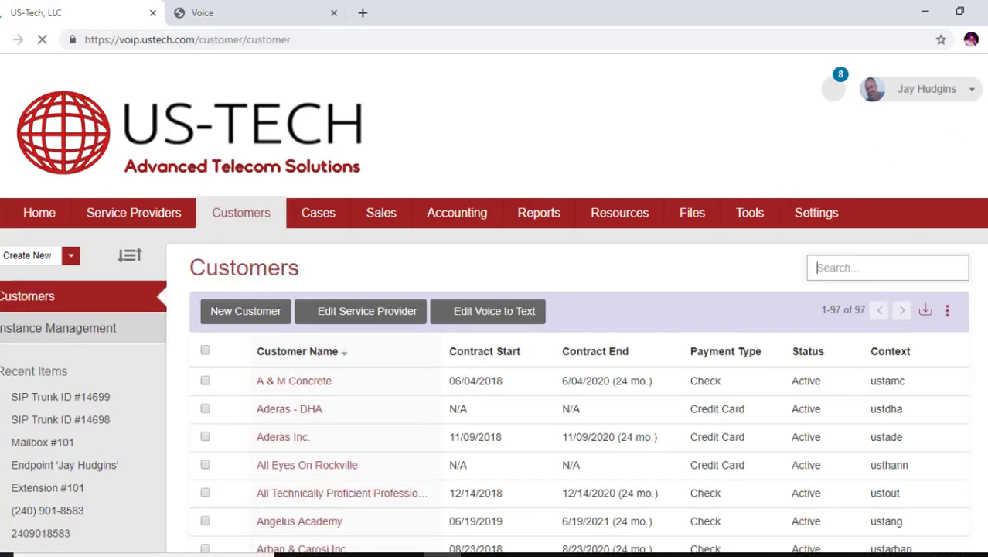
{"action": "scroll", "scroll_direction": "down", "scroll_amount": 3}
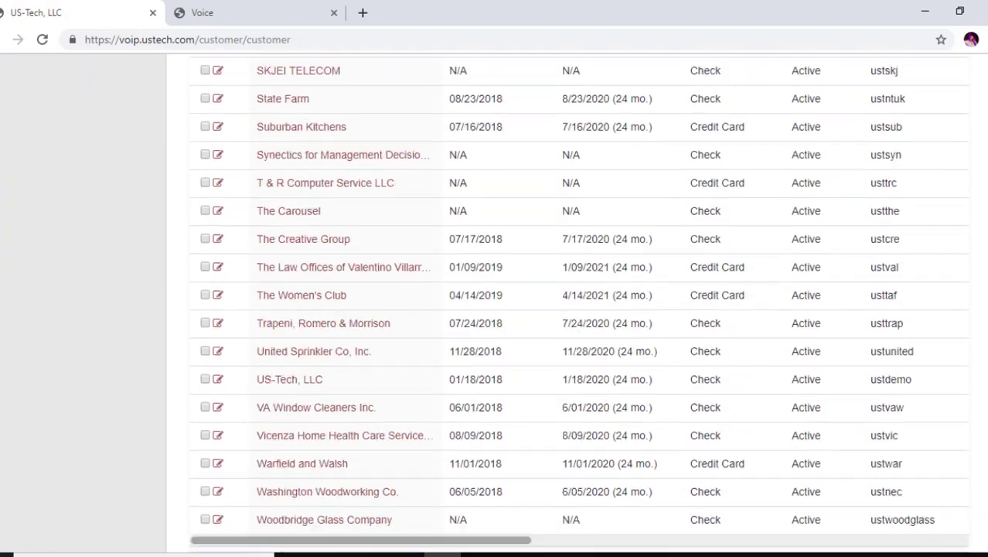
{"action": "scroll", "scroll_direction": "down", "scroll_amount": 3}
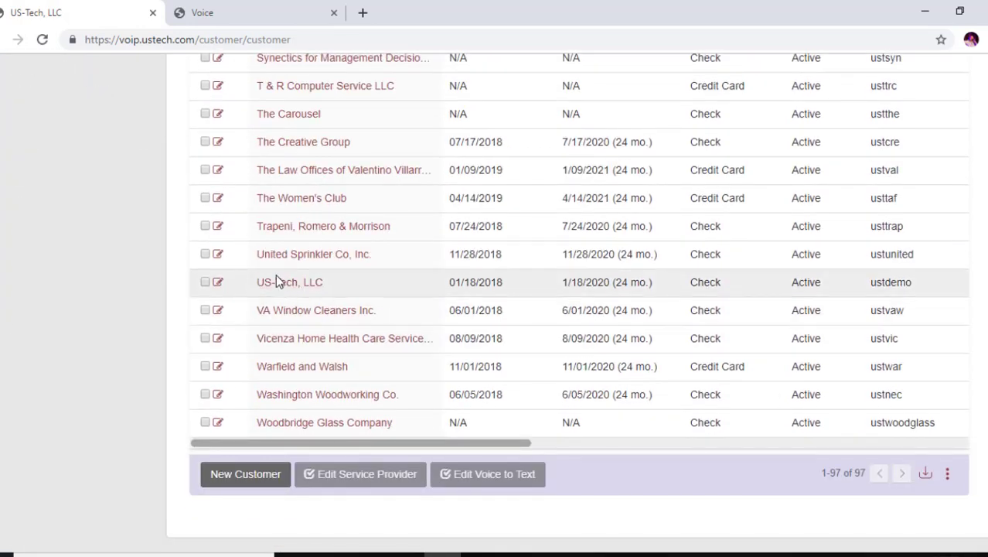
{"action": "left_click", "coordinate": [289, 281]}
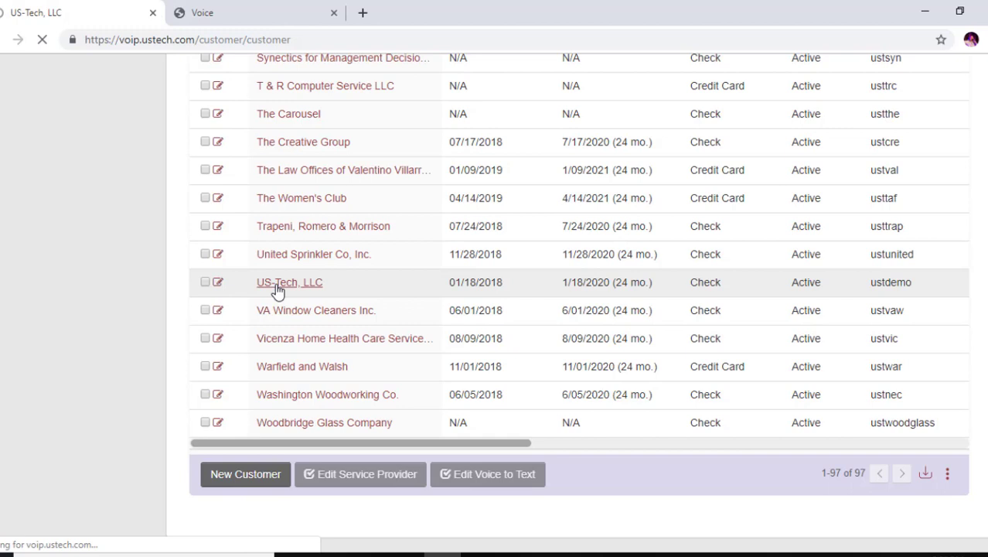
{"action": "left_click", "coordinate": [289, 282]}
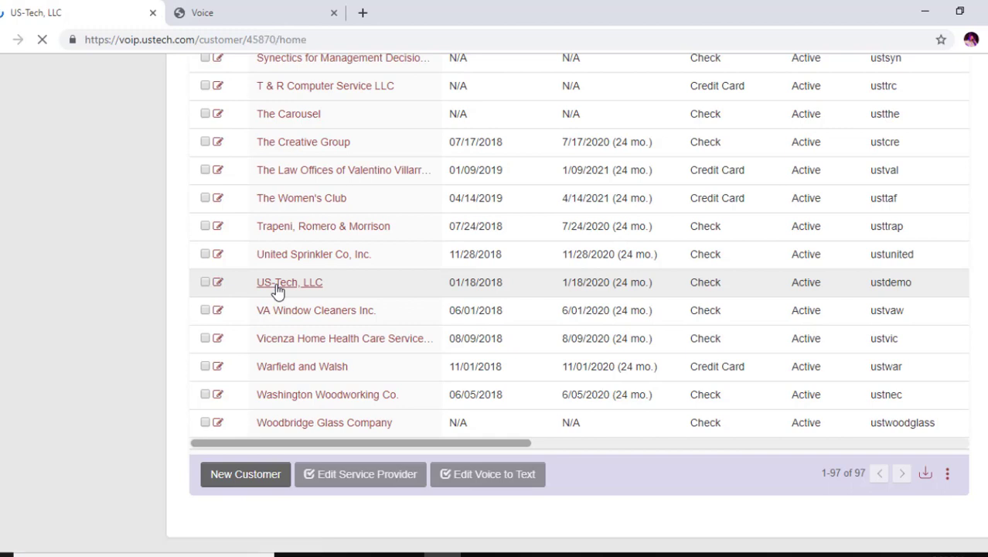
- Load the US-Tech, LLC customer home page with its common tasks
{"action": "left_click", "coordinate": [289, 281]}
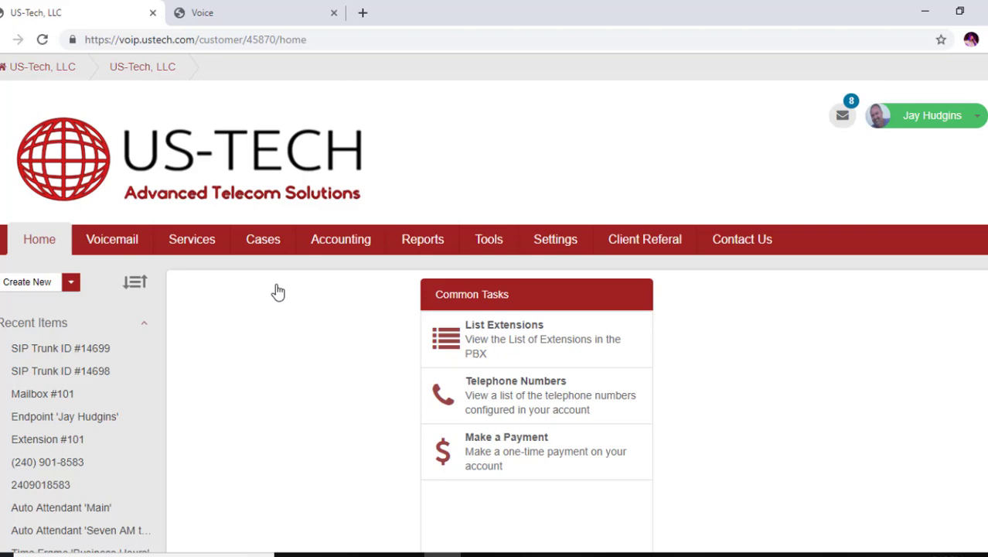
{"action": "mouse_move", "coordinate": [190, 238]}
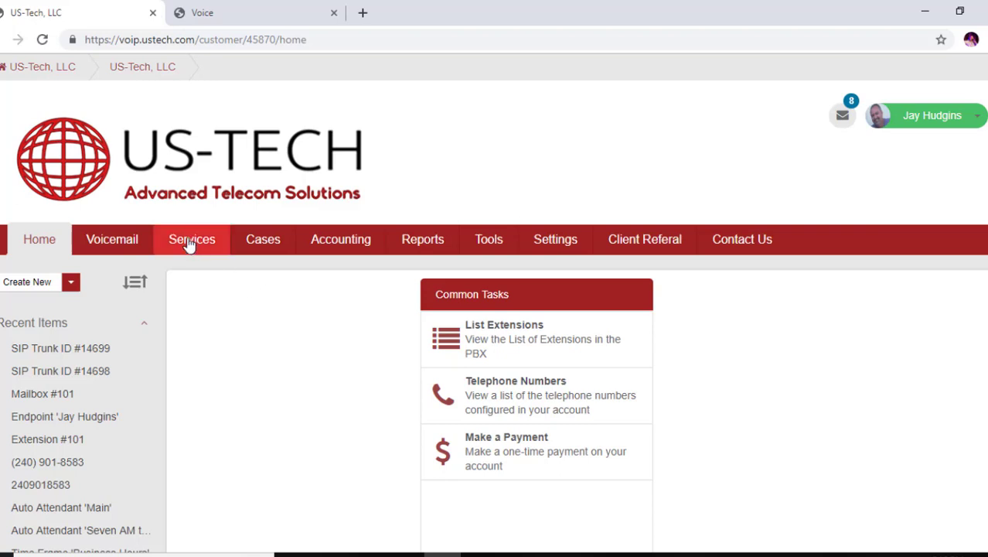
- In Services, view the SIP Trunks list showing the single trunk 14699 '401 Sip'
{"action": "left_click", "coordinate": [190, 238]}
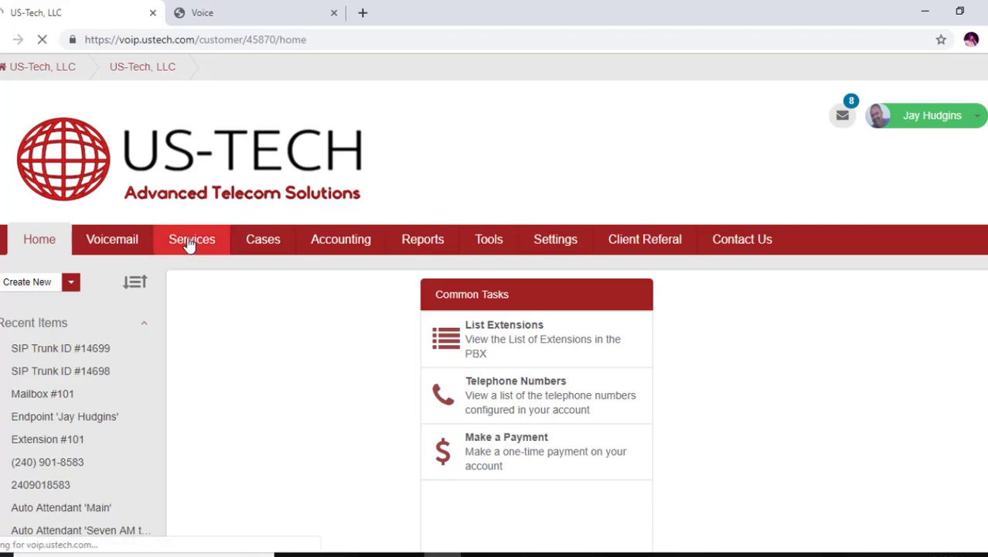
{"action": "left_click", "coordinate": [190, 238]}
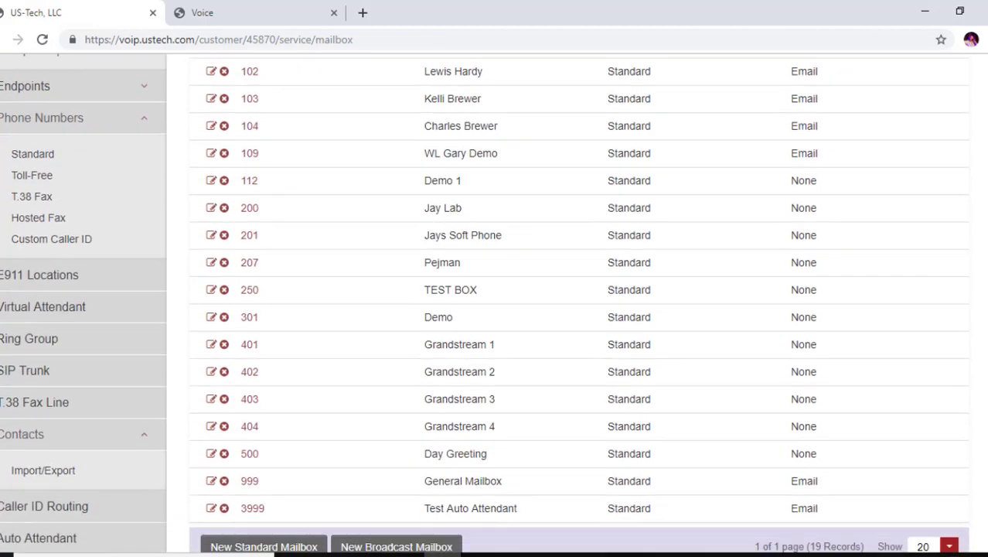
{"action": "scroll", "scroll_direction": "down", "scroll_amount": 3}
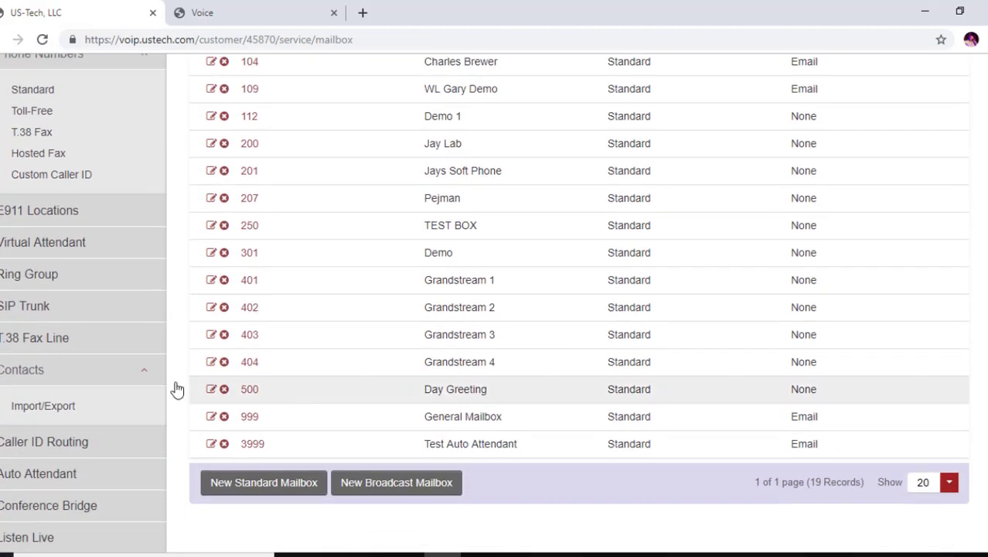
{"action": "left_click", "coordinate": [25, 306]}
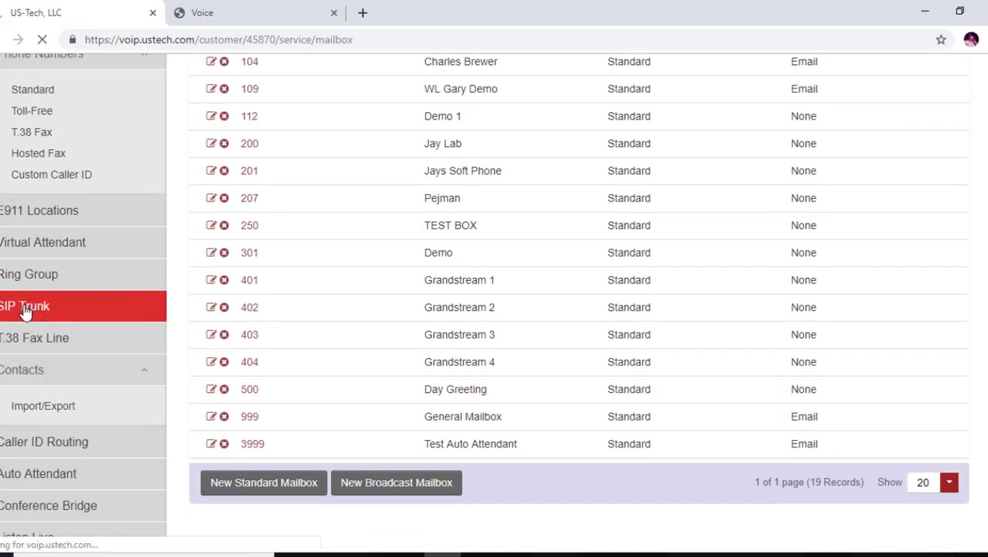
{"action": "left_click", "coordinate": [24, 306]}
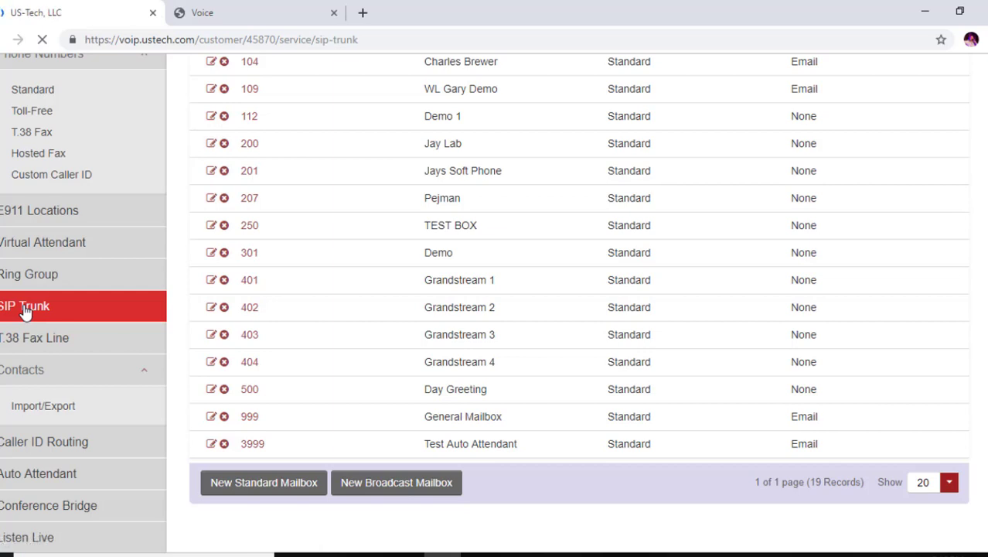
{"action": "left_click", "coordinate": [25, 306]}
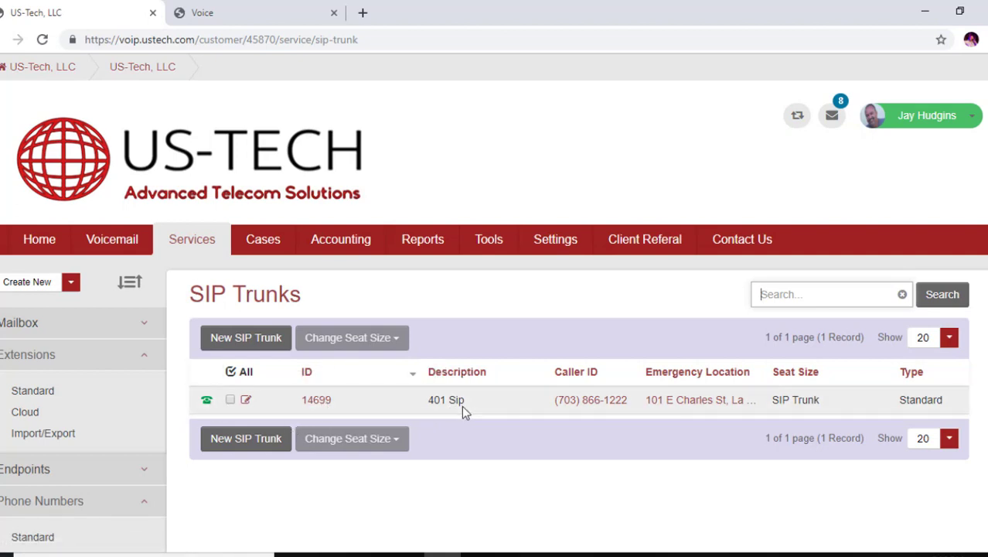
{"action": "mouse_move", "coordinate": [446, 399]}
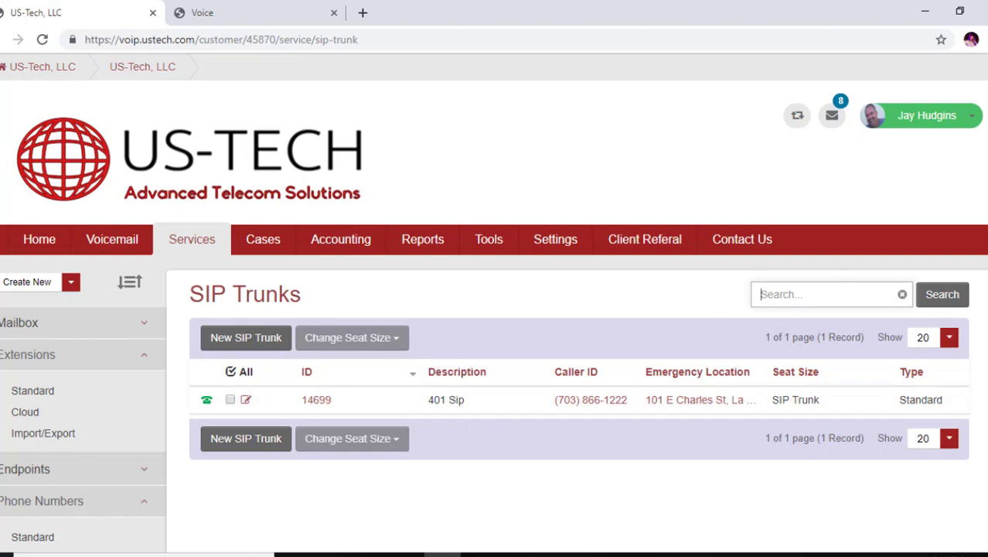
{"action": "scroll", "scroll_direction": "down", "scroll_amount": 3}
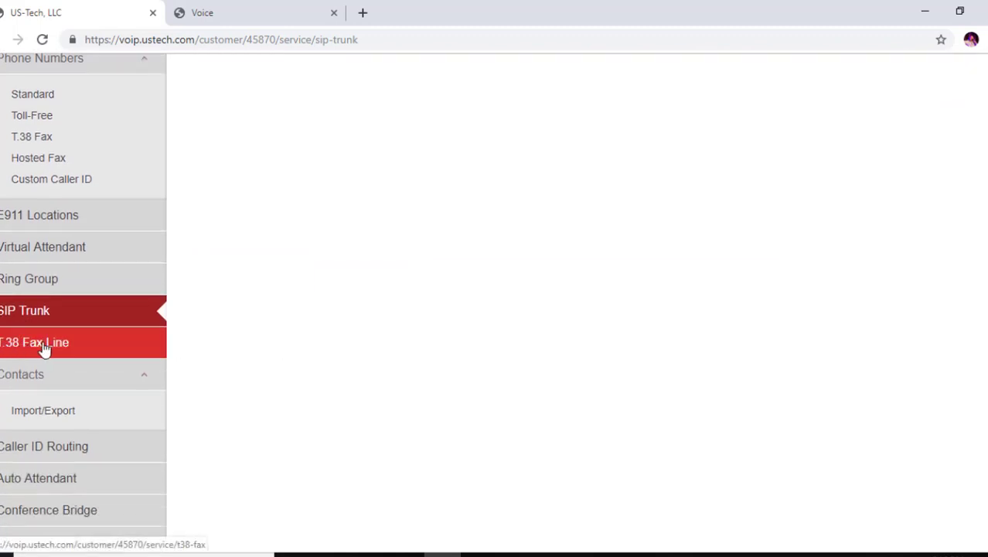
- Create a new T.38 fax line with the description '402 Fax'
{"action": "left_click", "coordinate": [34, 342]}
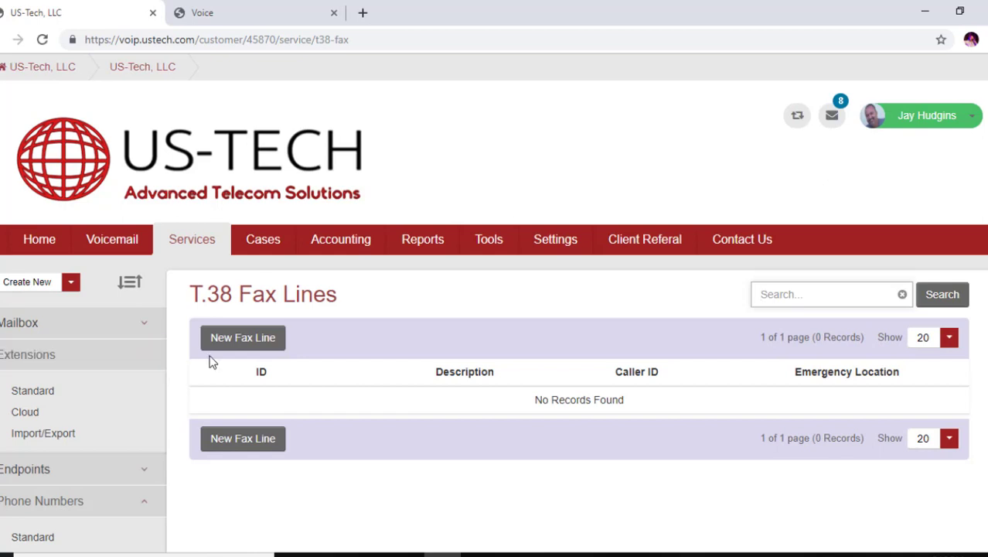
{"action": "left_click", "coordinate": [241, 337]}
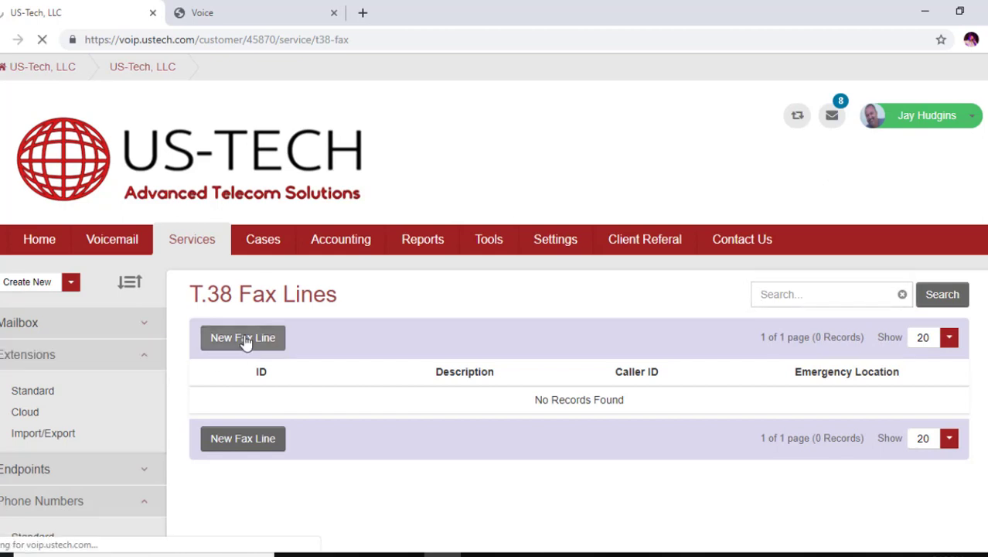
{"action": "left_click", "coordinate": [243, 338]}
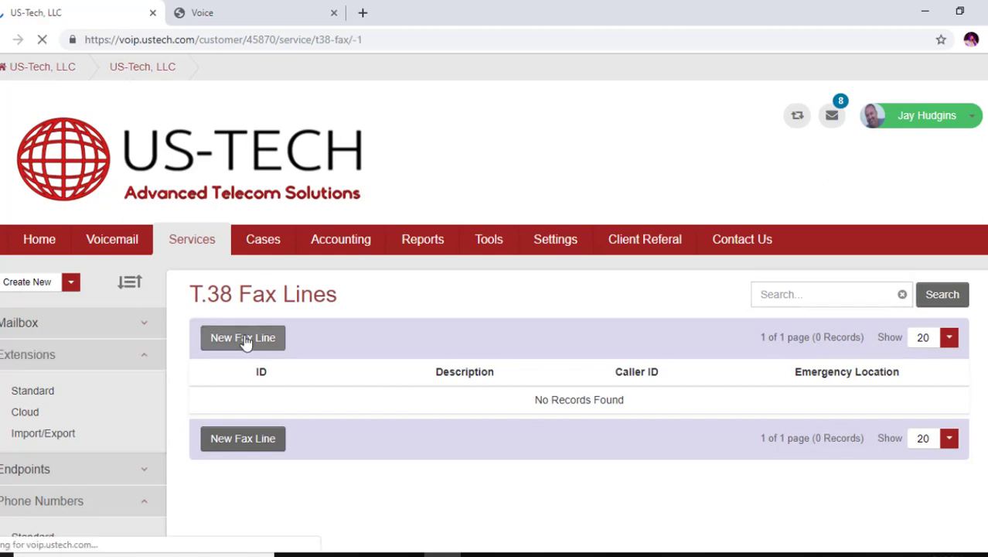
{"action": "left_click", "coordinate": [241, 337]}
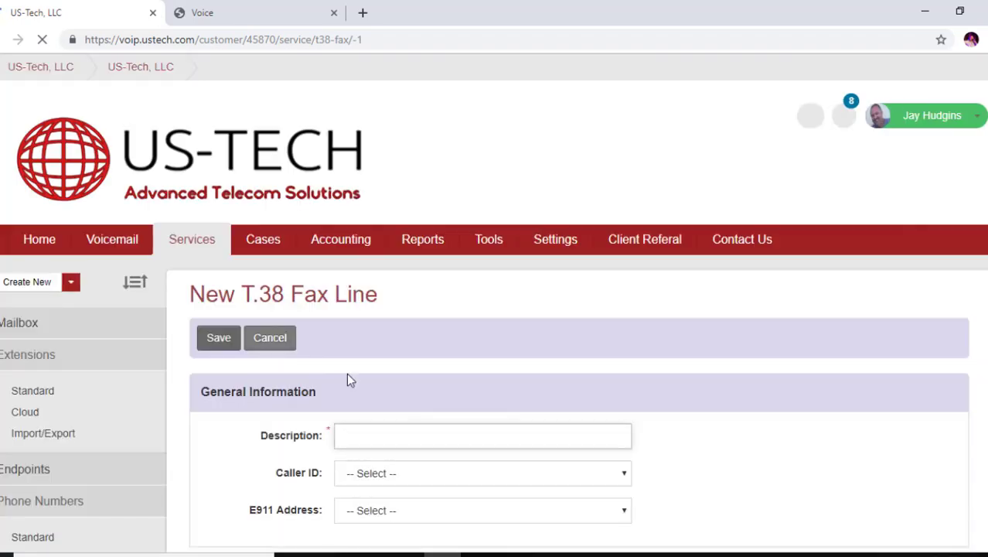
{"action": "type", "text": "402 Fax"}
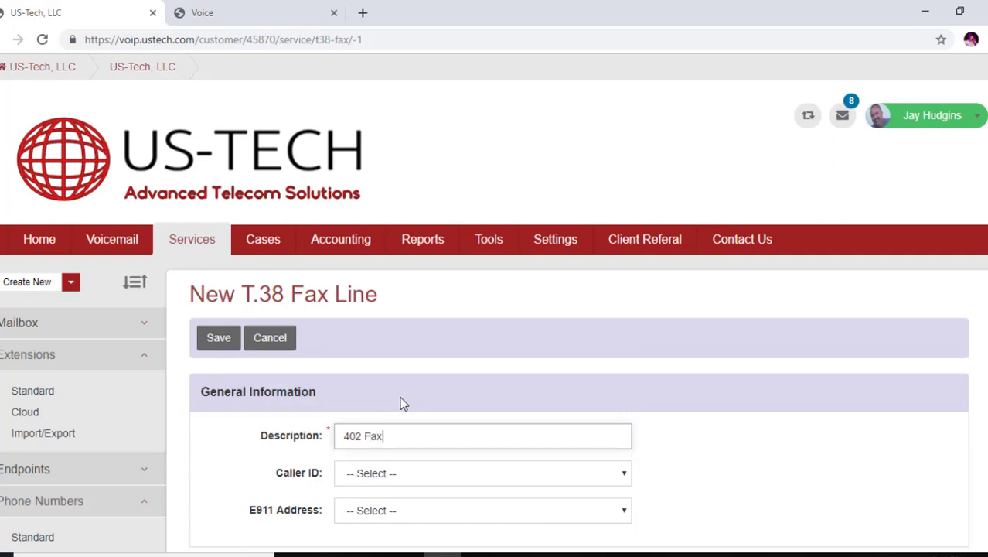
{"action": "left_click", "coordinate": [482, 473]}
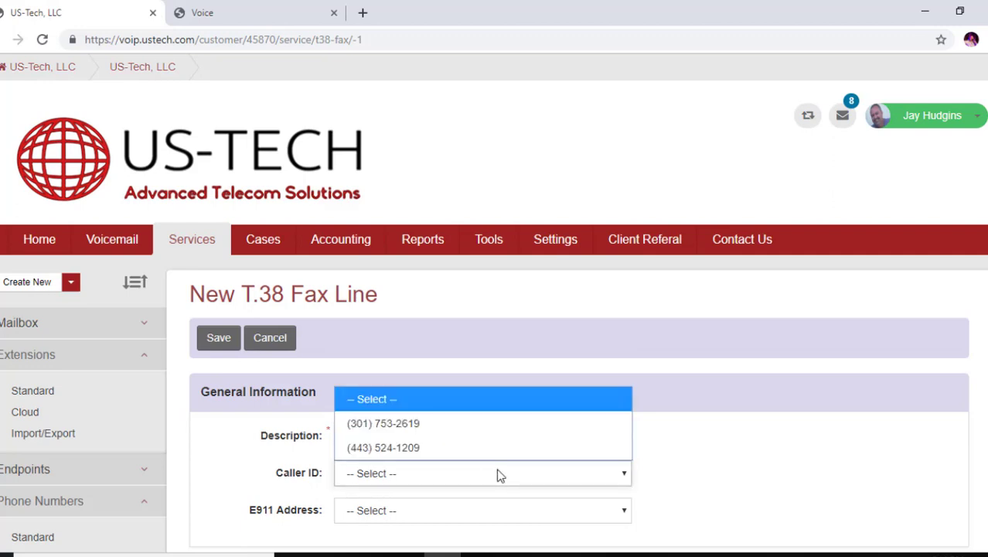
{"action": "left_click", "coordinate": [384, 424]}
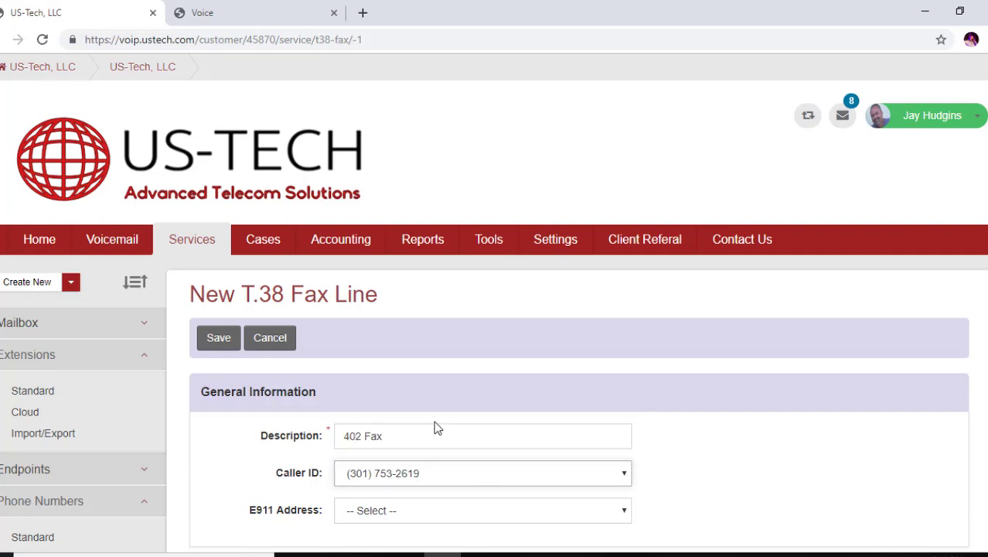
{"action": "left_click", "coordinate": [483, 511]}
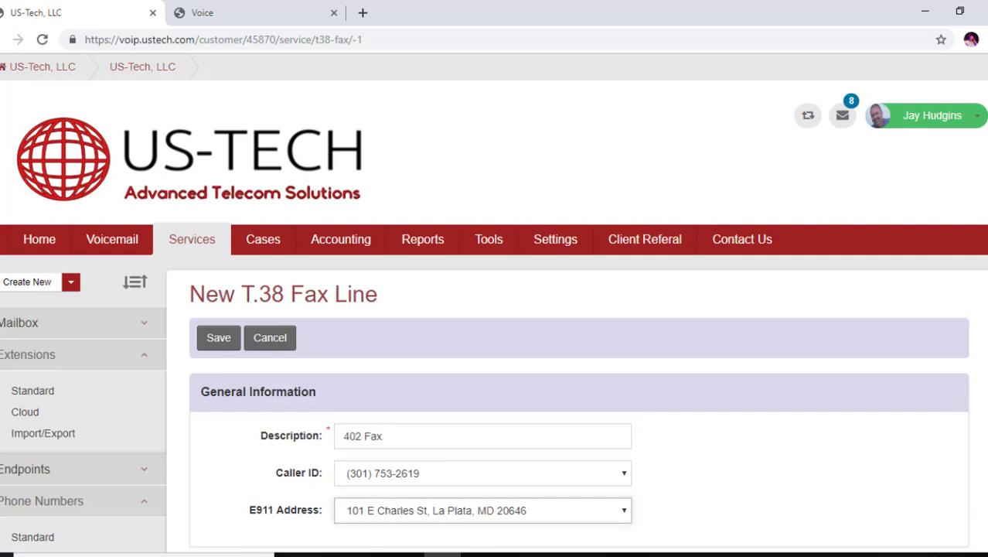
{"action": "scroll", "scroll_direction": "down", "scroll_amount": 3}
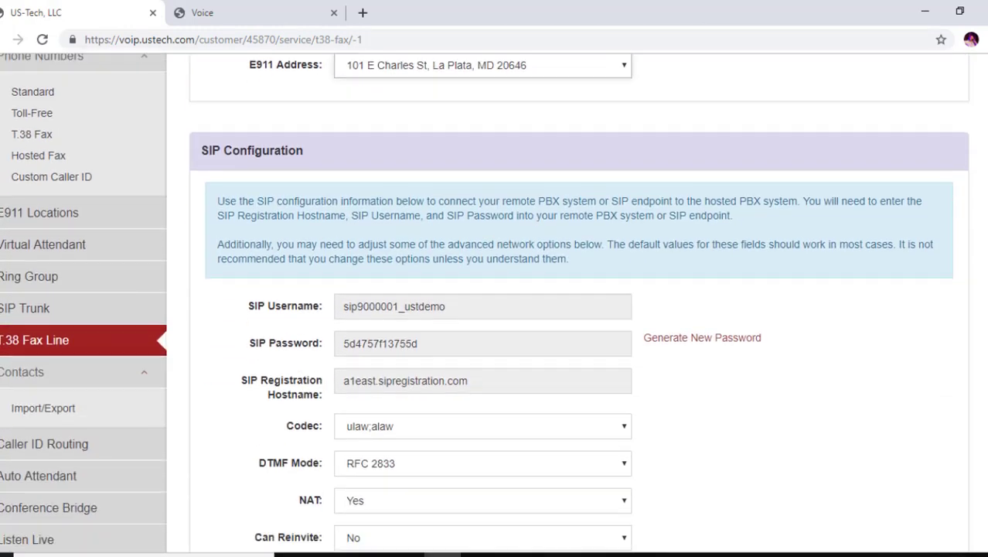
{"action": "scroll", "scroll_direction": "down", "scroll_amount": 3}
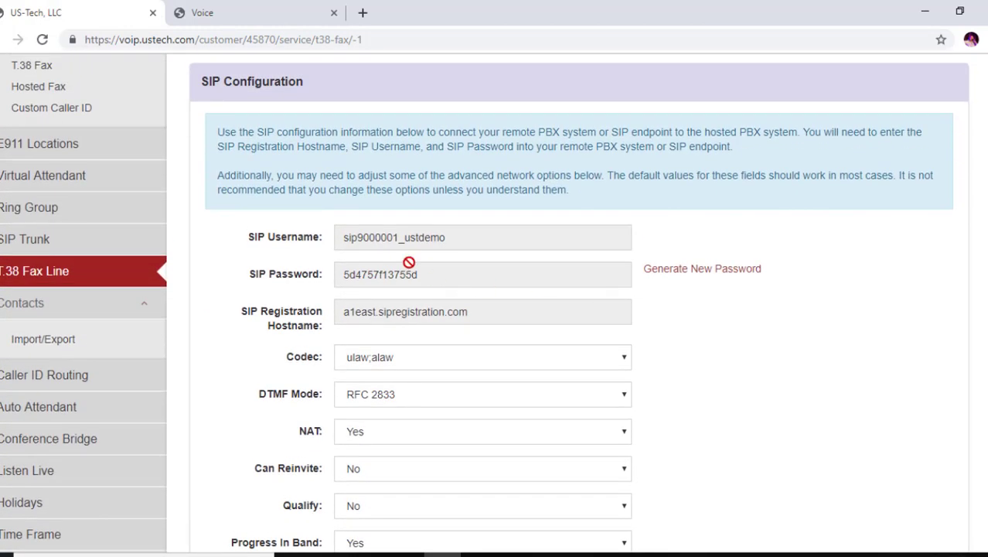
{"action": "mouse_move", "coordinate": [286, 281]}
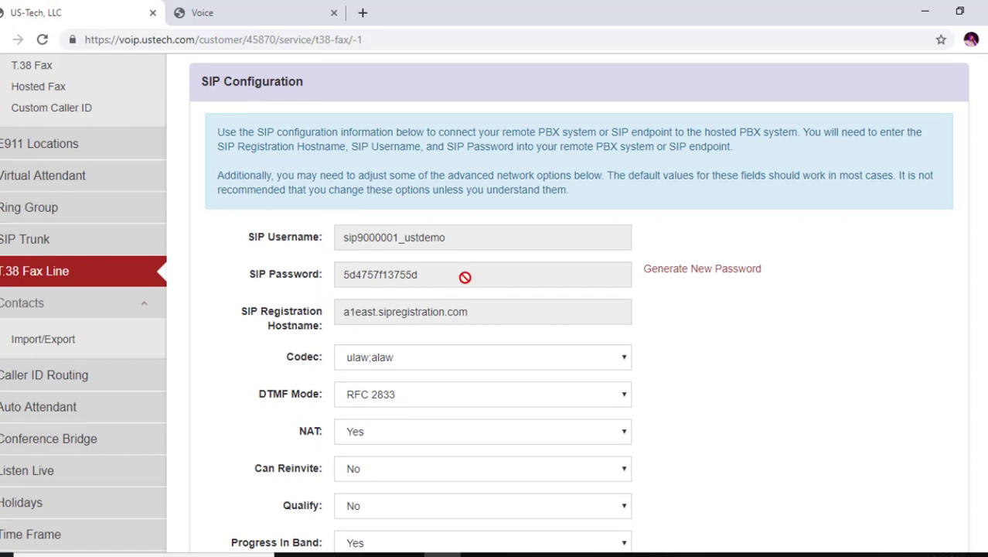
{"action": "mouse_move", "coordinate": [464, 275]}
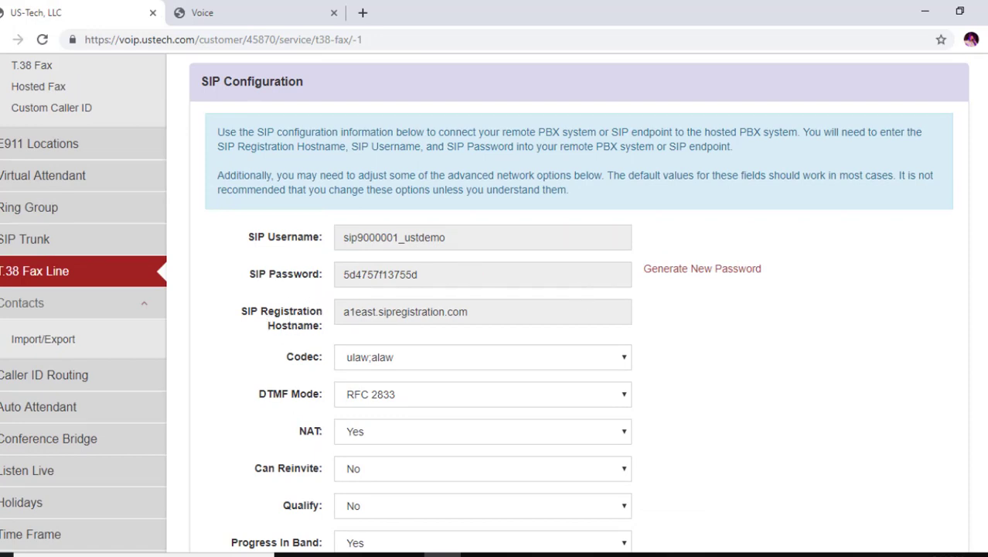
{"action": "scroll", "scroll_direction": "down", "scroll_amount": 3}
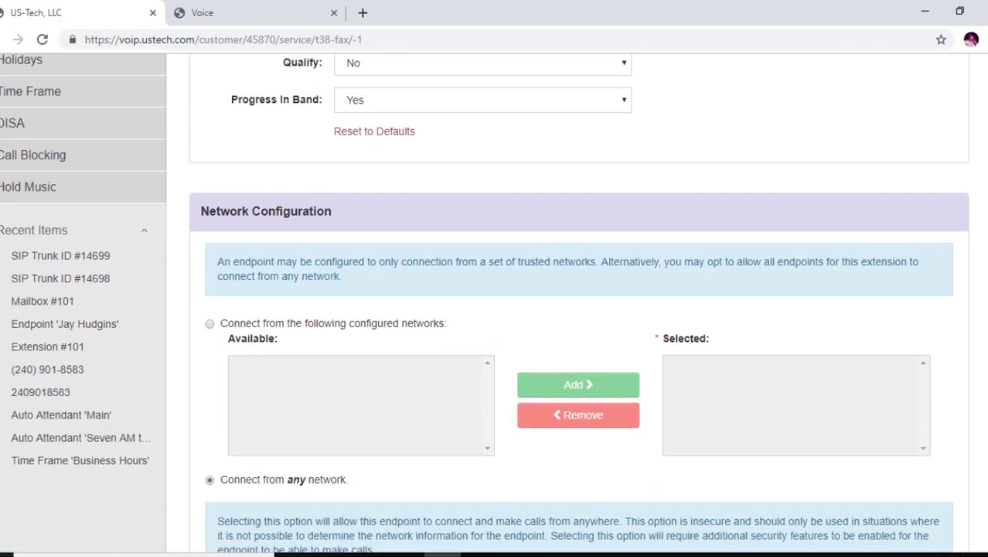
{"action": "scroll", "scroll_direction": "down", "scroll_amount": 3}
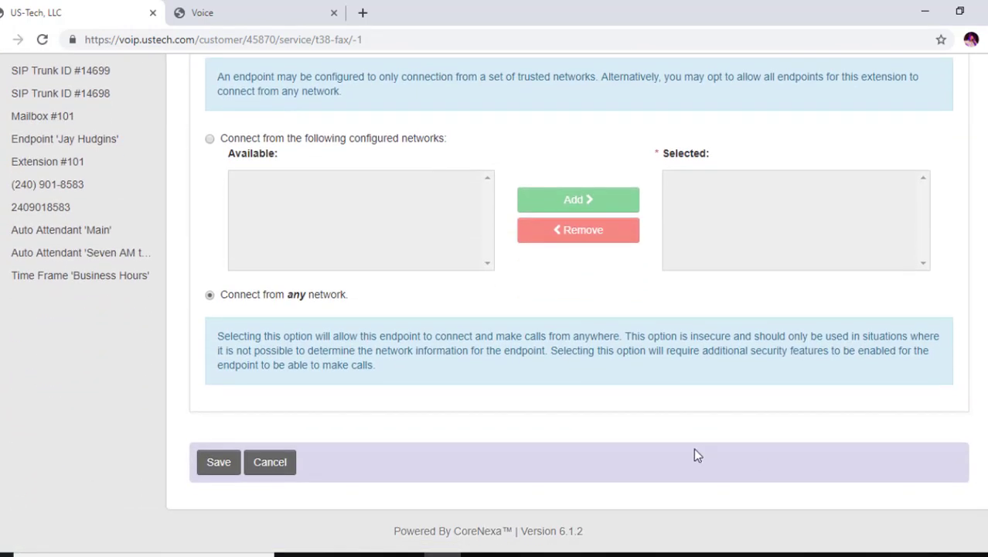
{"action": "left_click", "coordinate": [218, 460]}
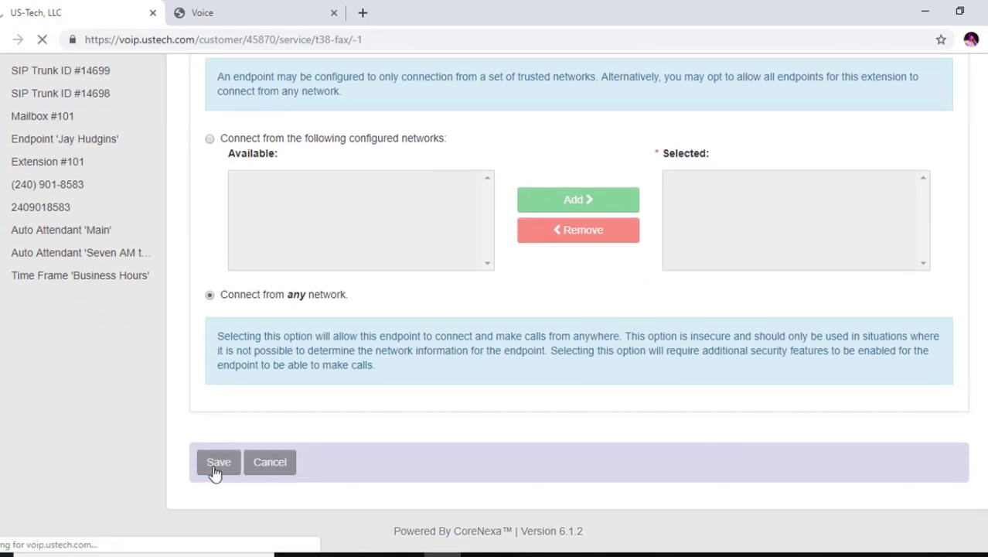
- Reopen the saved 402 Fax line and select its SIP registration hostname under SIP Configuration
{"action": "left_click", "coordinate": [219, 461]}
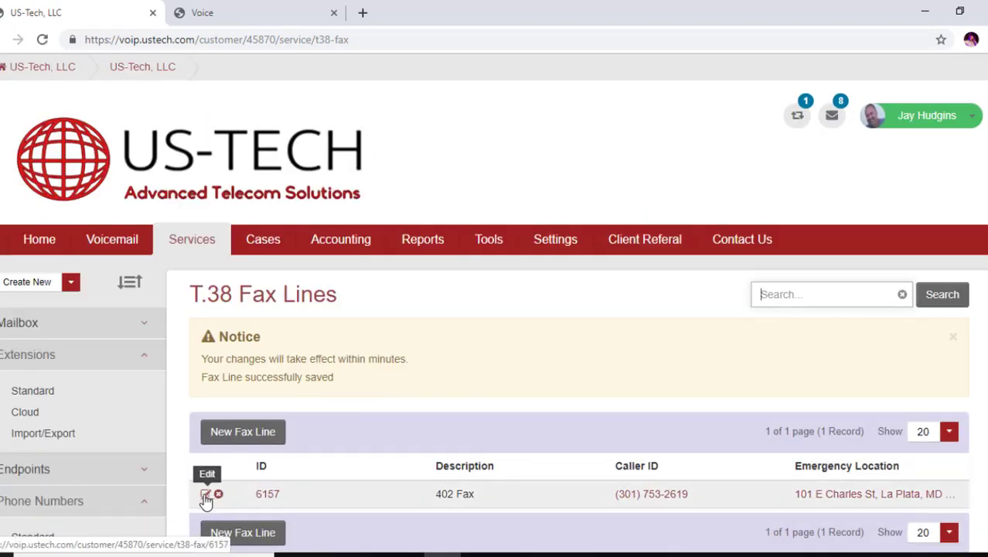
{"action": "left_click", "coordinate": [207, 495]}
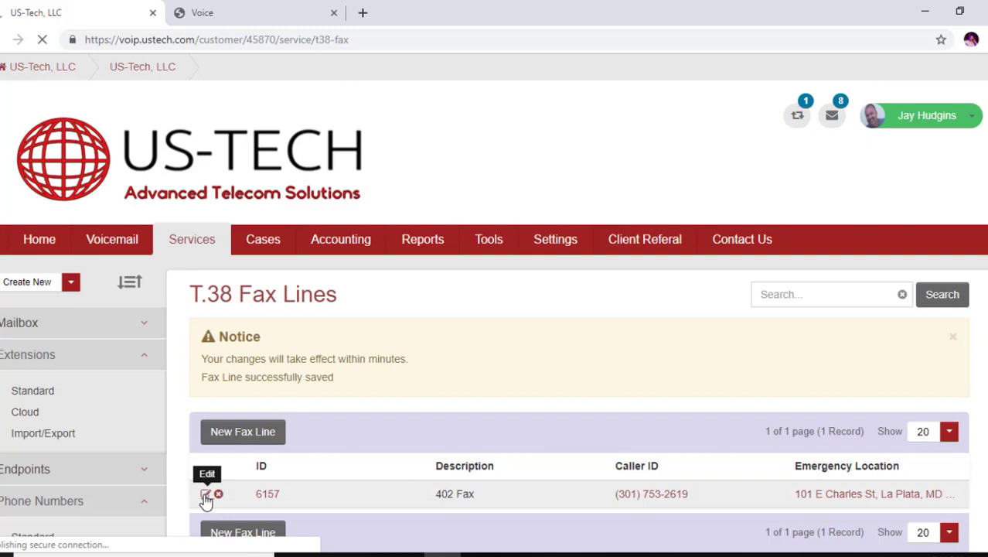
{"action": "left_click", "coordinate": [207, 494]}
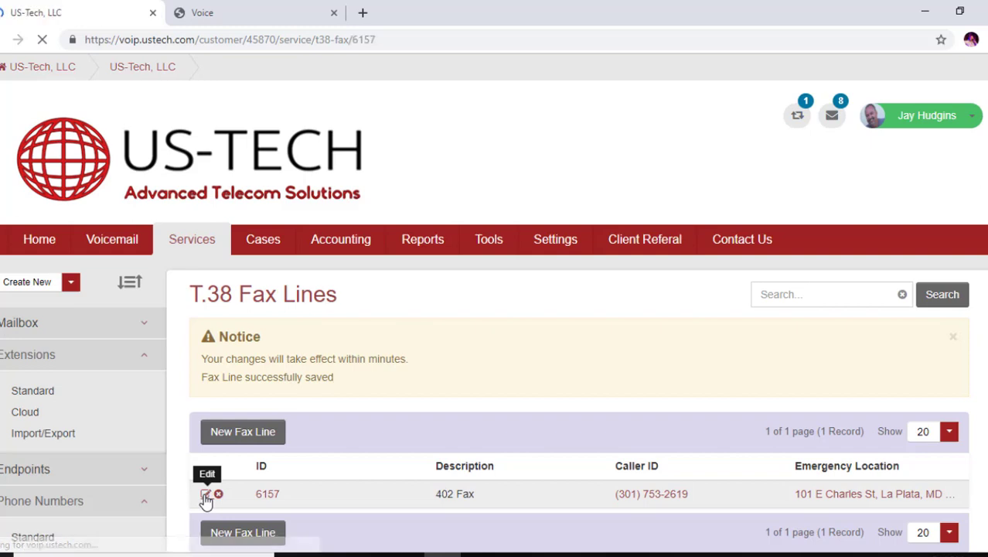
{"action": "left_click", "coordinate": [208, 494]}
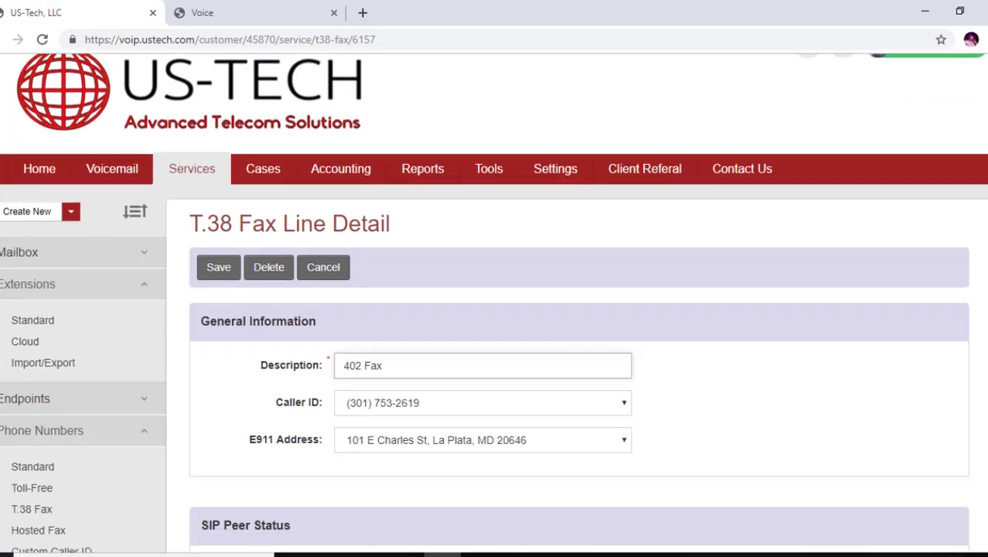
{"action": "scroll", "scroll_direction": "down", "scroll_amount": 3}
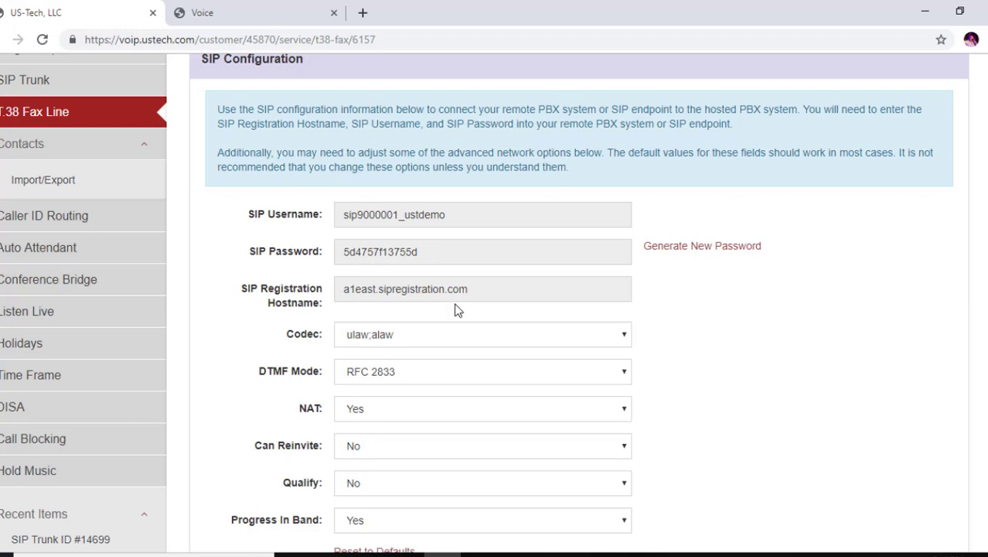
{"action": "double_click", "coordinate": [405, 289]}
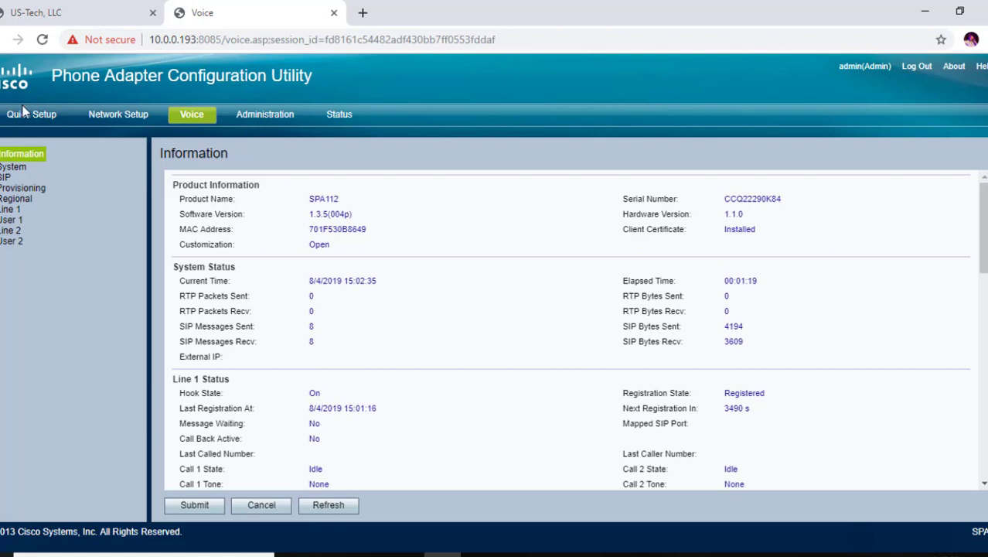
{"action": "mouse_move", "coordinate": [30, 114]}
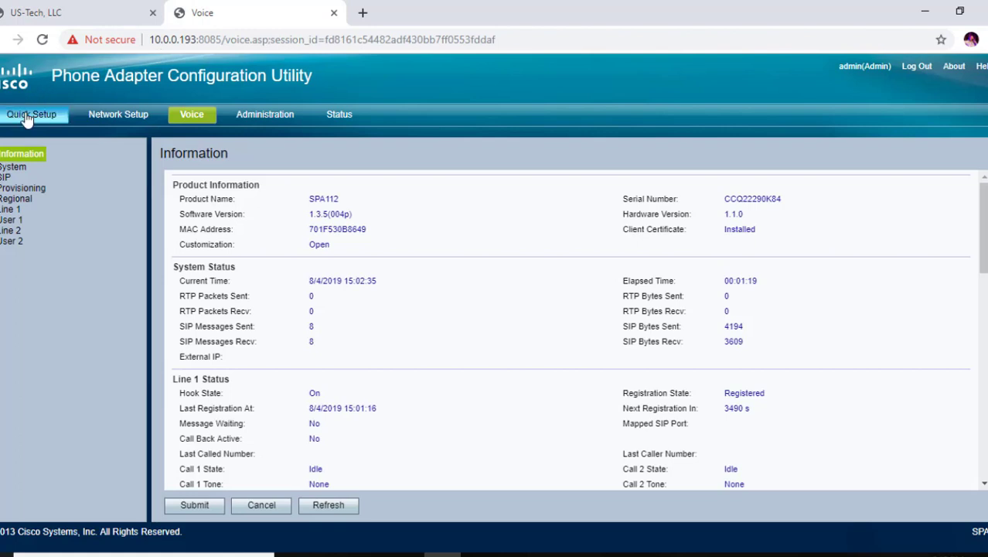
- Log in as admin to the adapter's Quick Setup for Line 1 with proxy a1east.sipregistration.com
{"action": "left_click", "coordinate": [31, 114]}
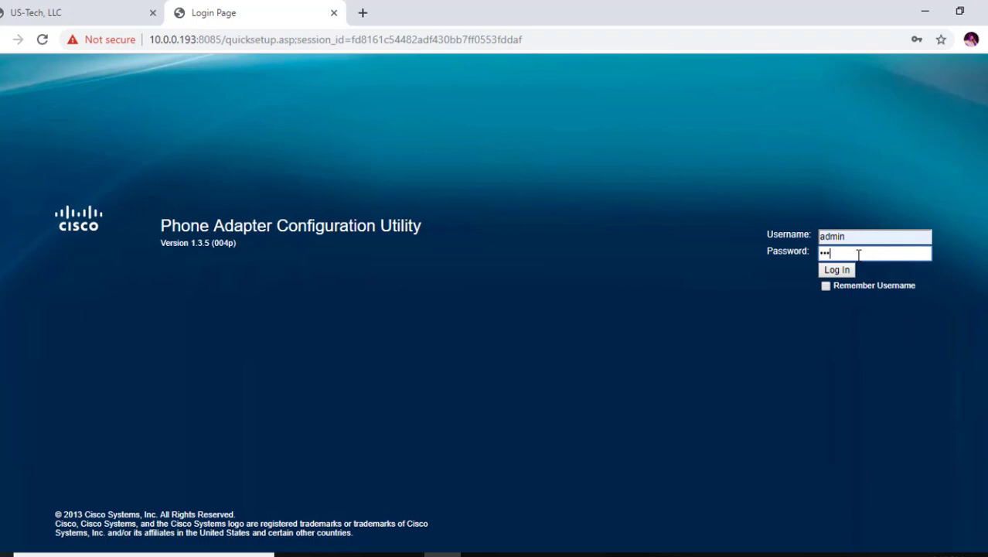
{"action": "left_click", "coordinate": [835, 269]}
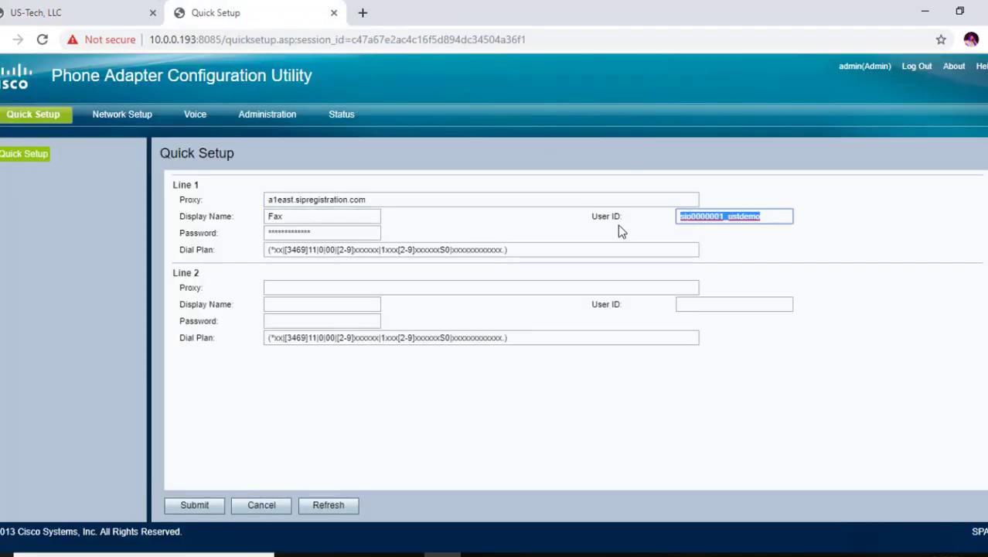
- Fill Line 1 with user ID sip9000001_ustdemo and display name 'T38 Fax Line'
{"action": "type", "text": "sip9000001_ustdemo"}
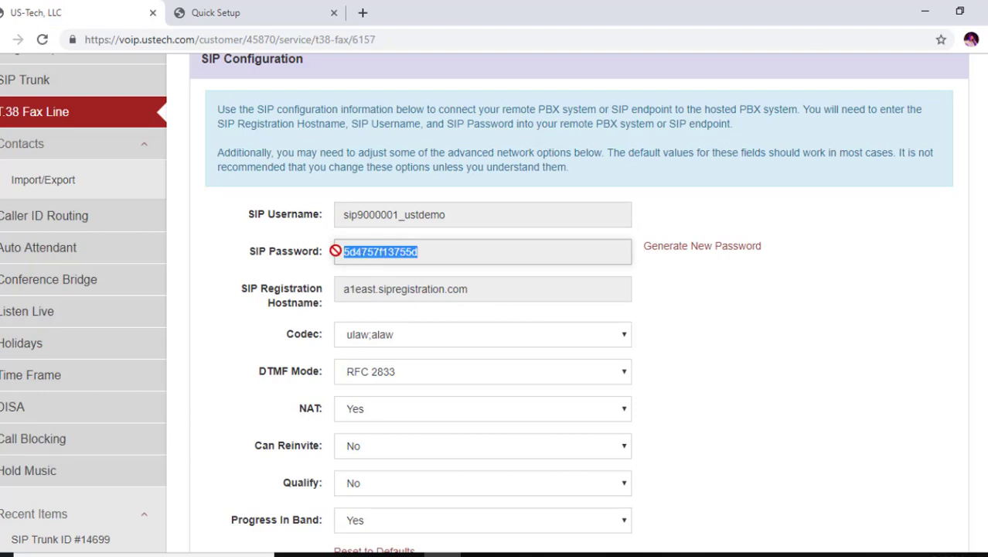
{"action": "left_click", "coordinate": [255, 12]}
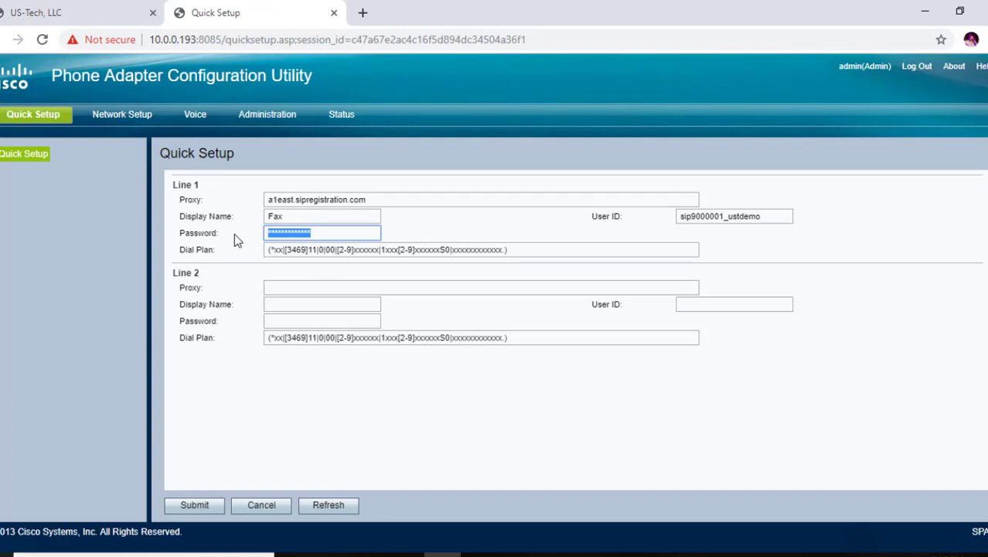
{"action": "left_click", "coordinate": [322, 216]}
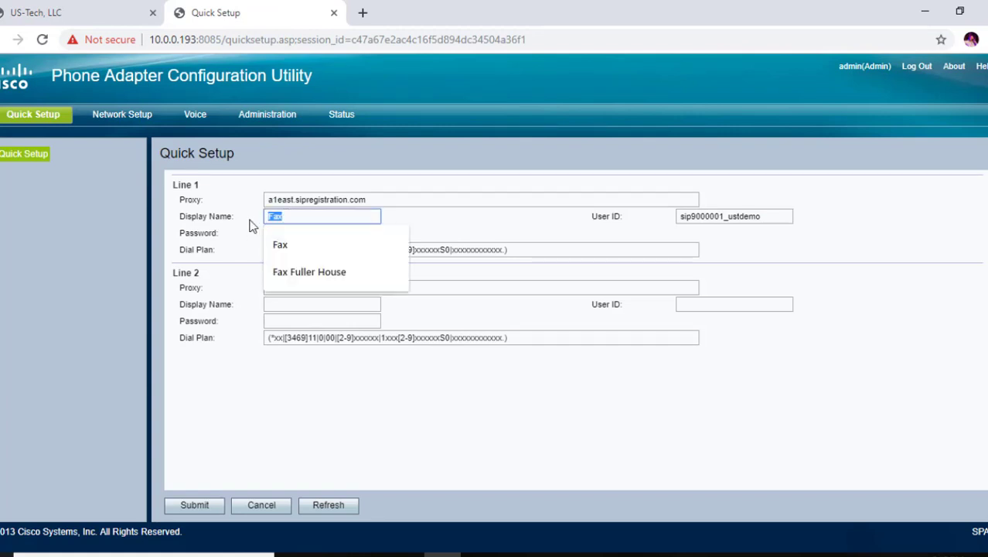
{"action": "type", "text": "T"}
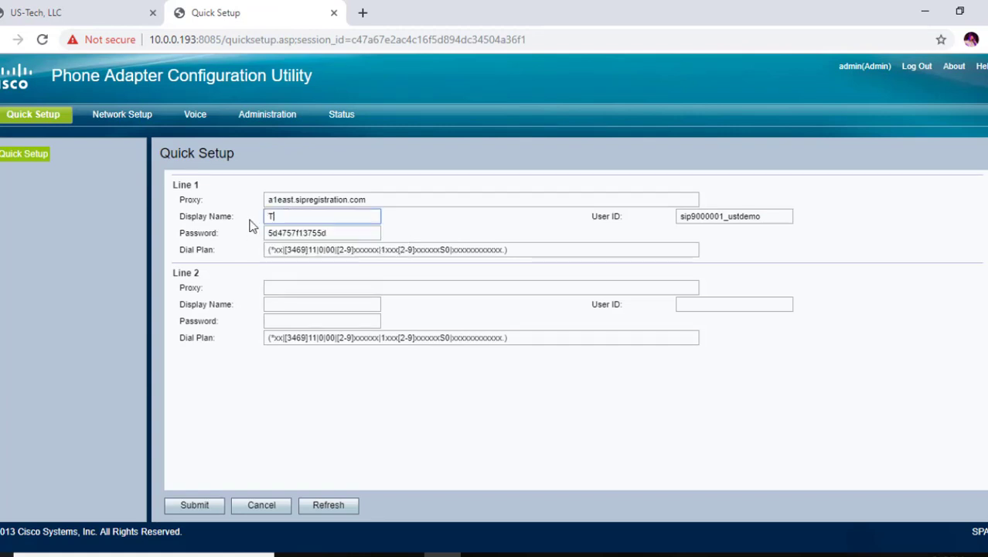
{"action": "type", "text": "38 F"}
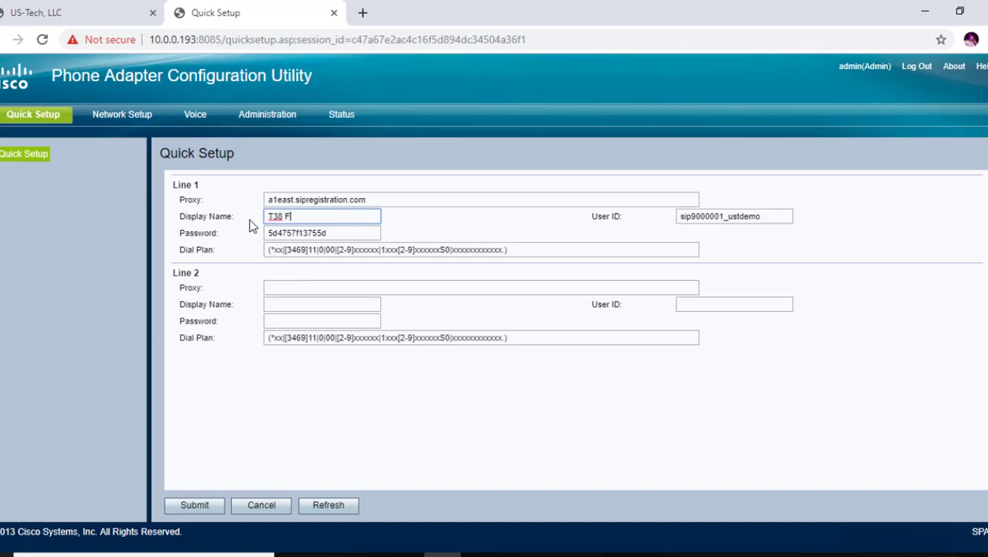
{"action": "type", "text": "ax Line"}
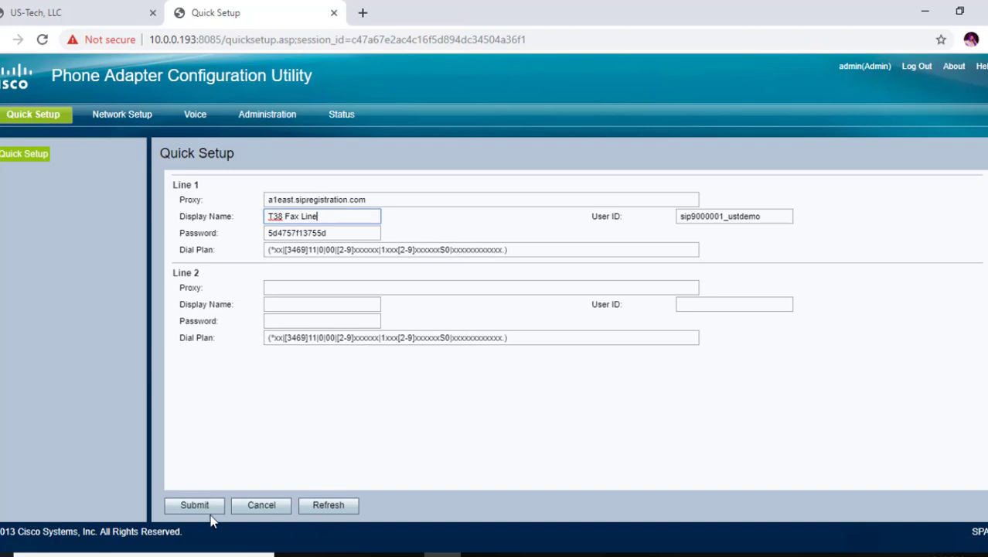
{"action": "left_click", "coordinate": [77, 12]}
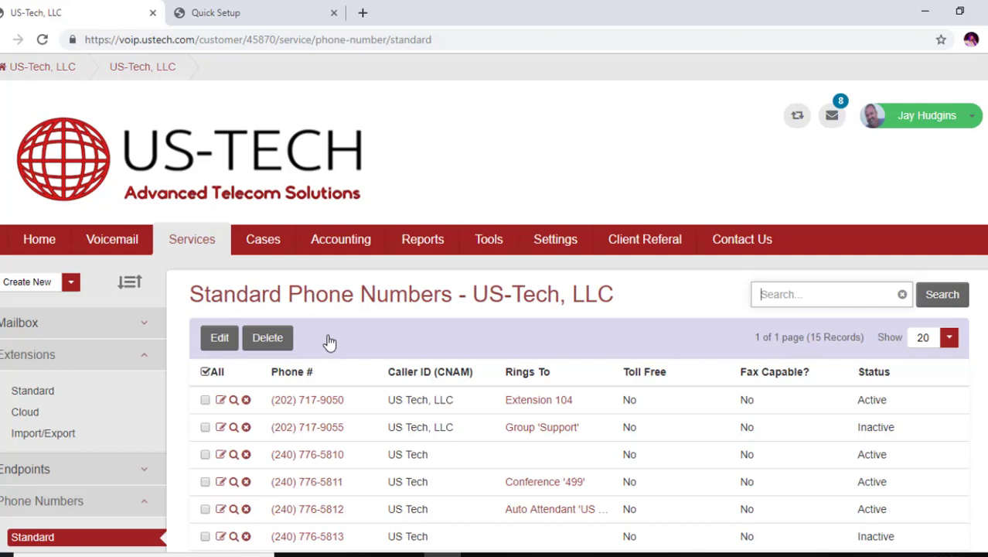
{"action": "scroll", "scroll_direction": "down", "scroll_amount": 3}
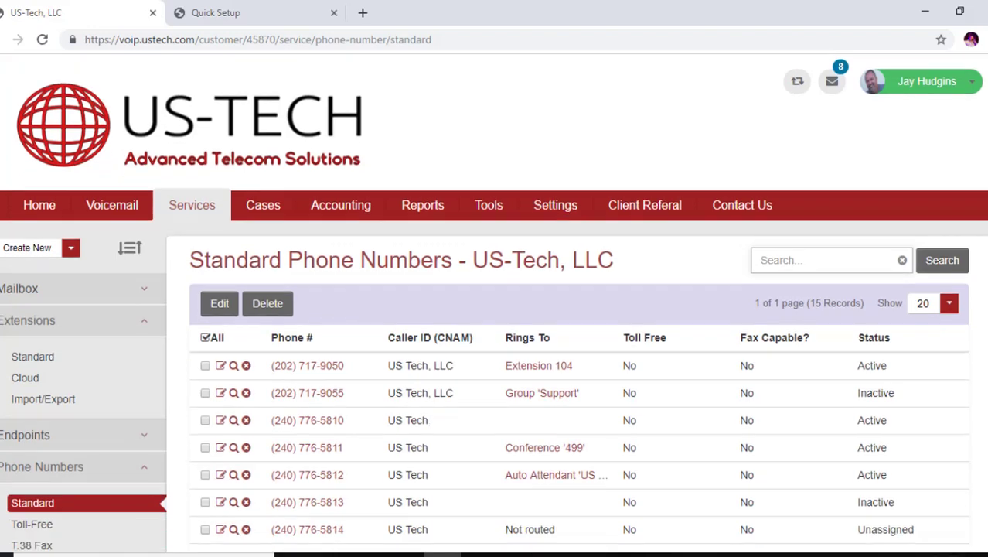
{"action": "scroll", "scroll_direction": "down", "scroll_amount": 3}
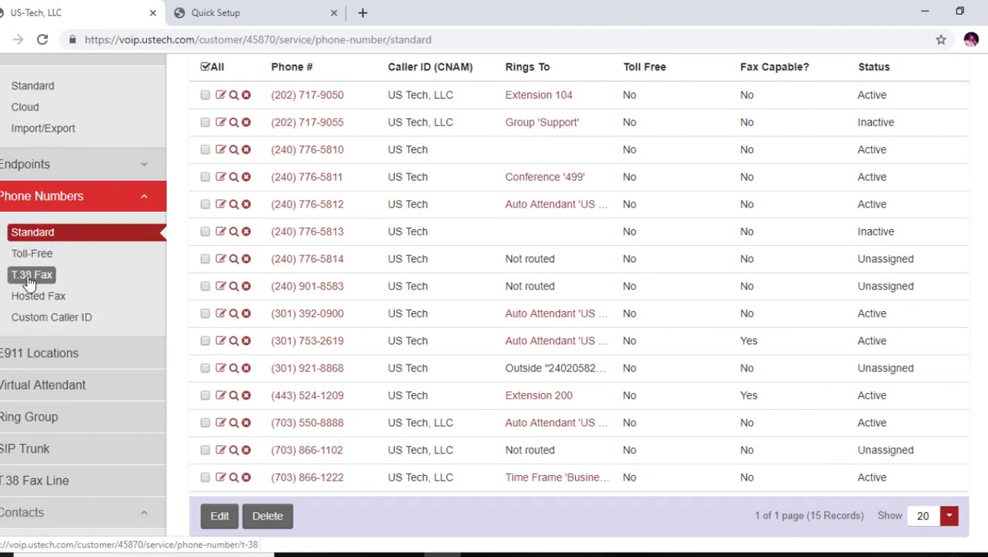
{"action": "left_click", "coordinate": [31, 275]}
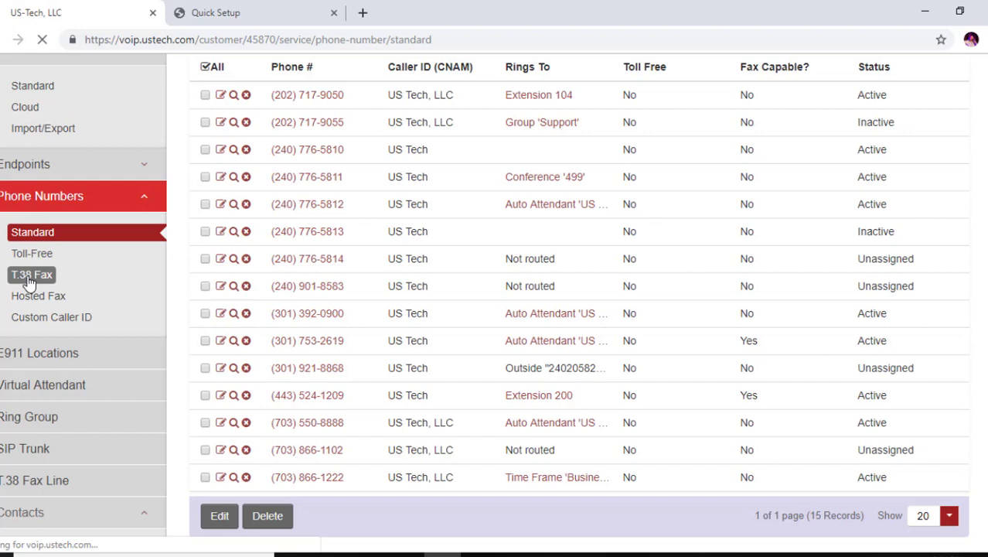
{"action": "left_click", "coordinate": [31, 275]}
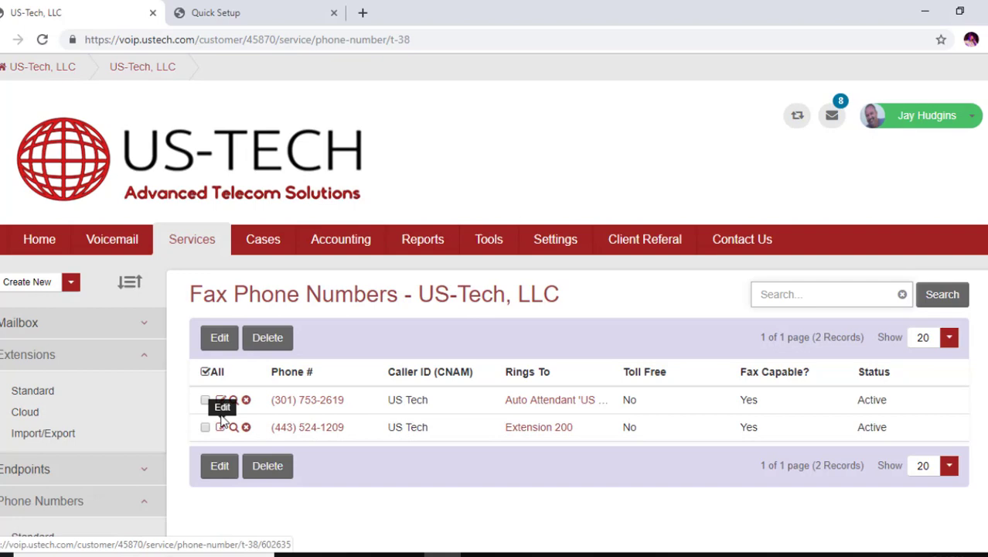
{"action": "left_click", "coordinate": [223, 399]}
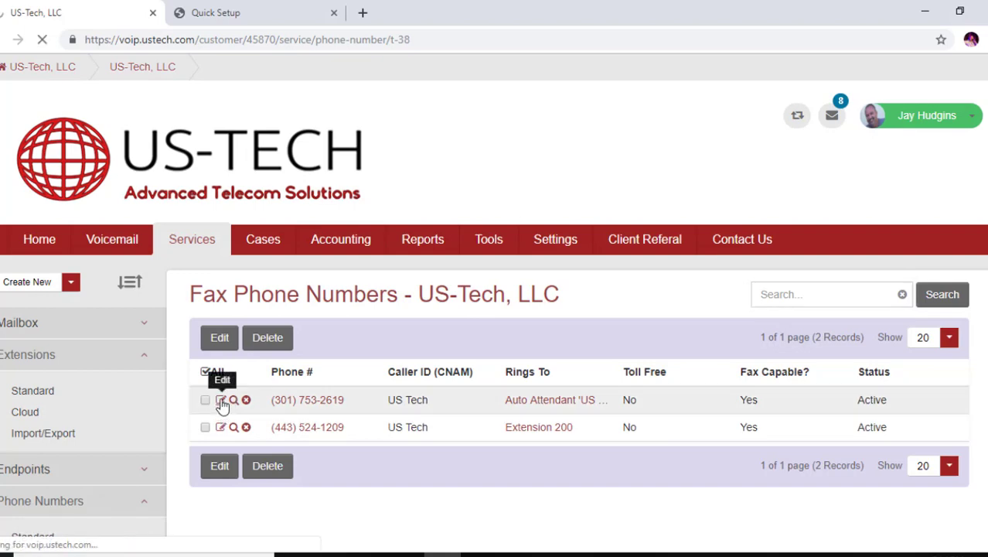
{"action": "left_click", "coordinate": [220, 399]}
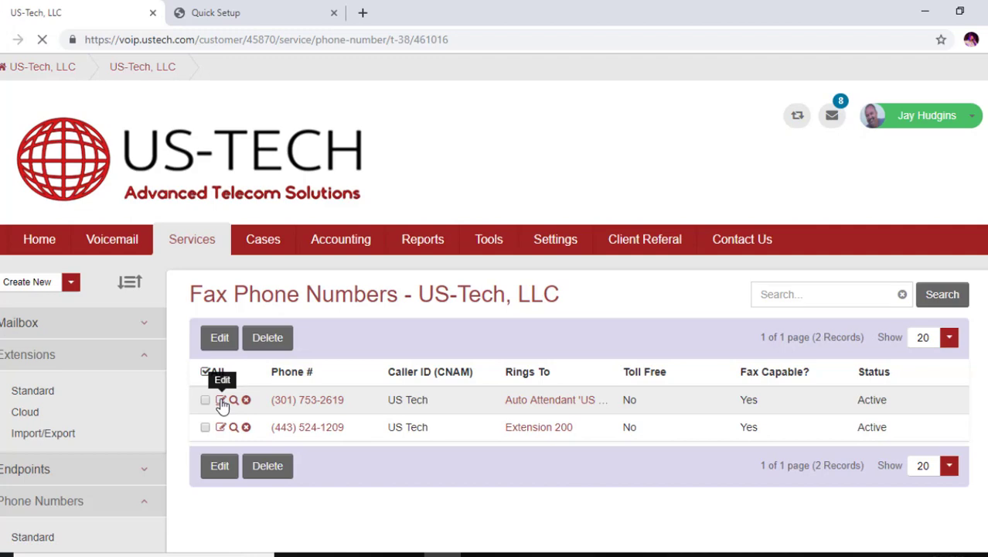
{"action": "left_click", "coordinate": [221, 399]}
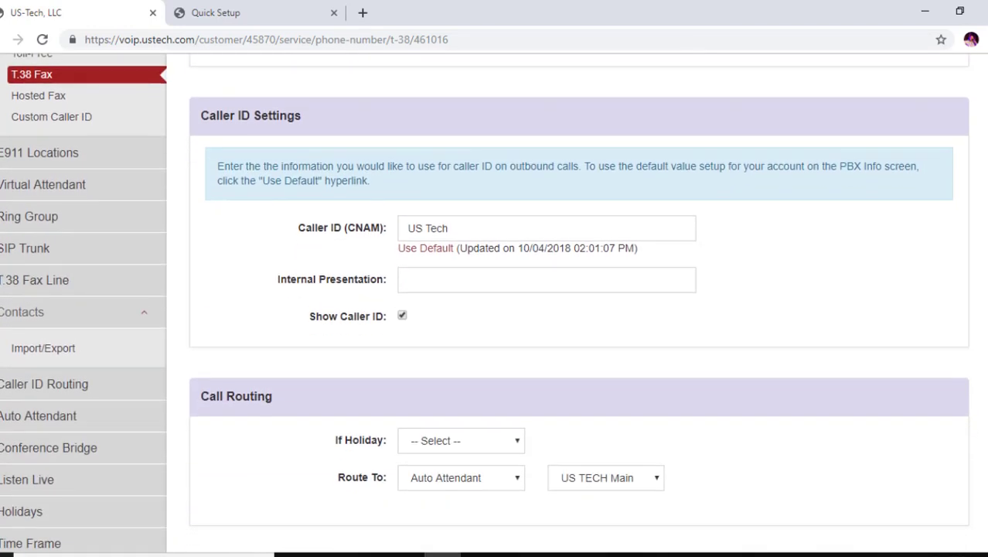
- Set Call Routing to Route To = Fax Line with destination '402 Fax'
{"action": "scroll", "scroll_direction": "down", "scroll_amount": 3}
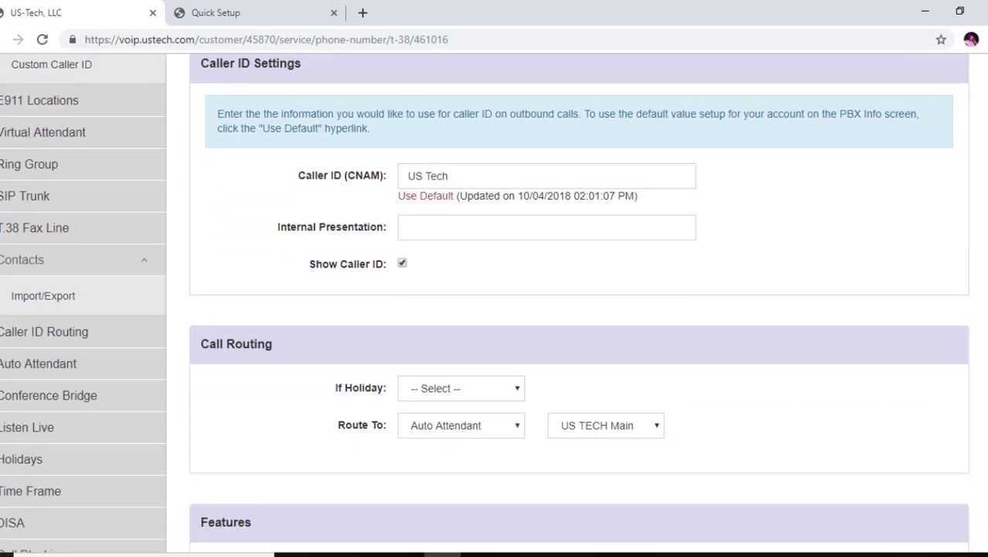
{"action": "scroll", "scroll_direction": "down", "scroll_amount": 3}
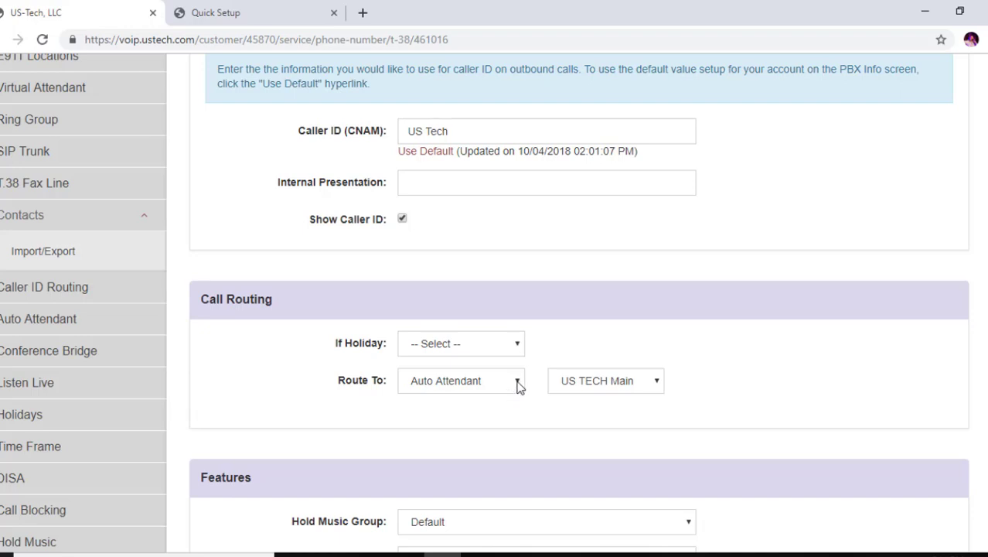
{"action": "left_click", "coordinate": [461, 380]}
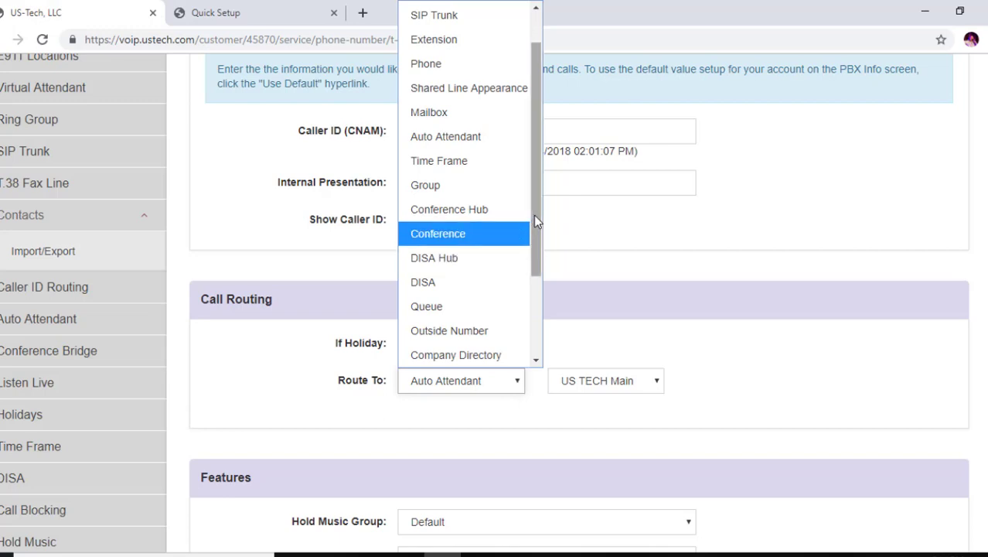
{"action": "scroll", "scroll_direction": "down", "scroll_amount": 3}
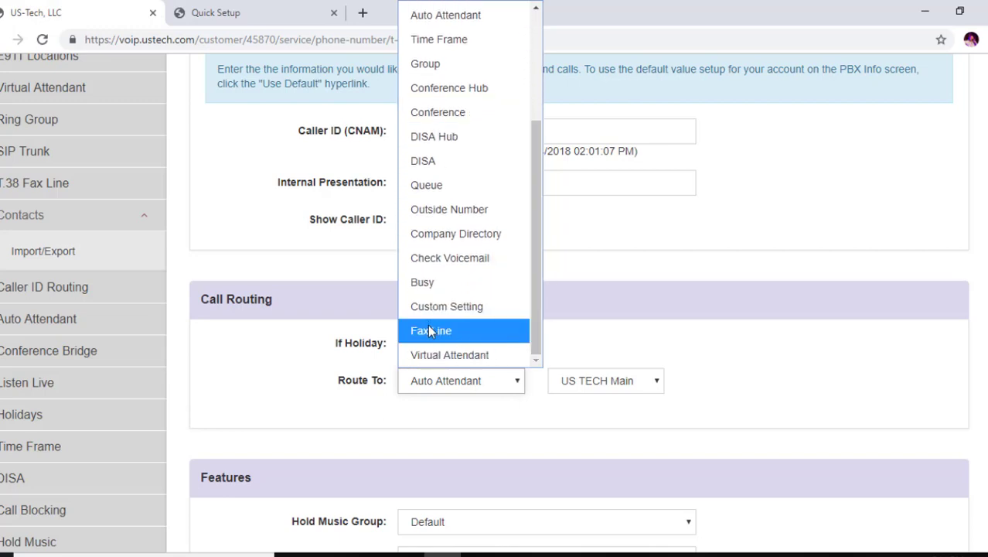
{"action": "left_click", "coordinate": [430, 330]}
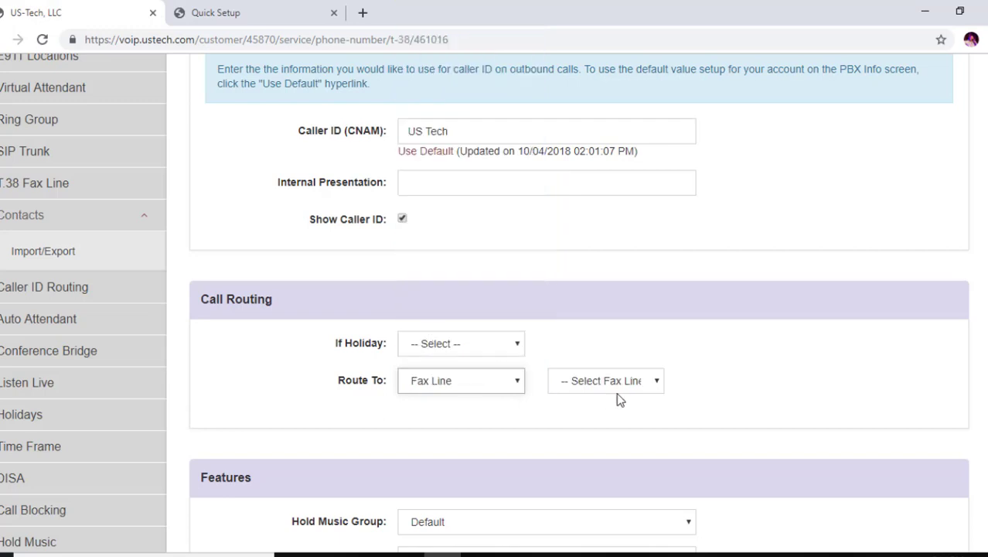
{"action": "left_click", "coordinate": [607, 381]}
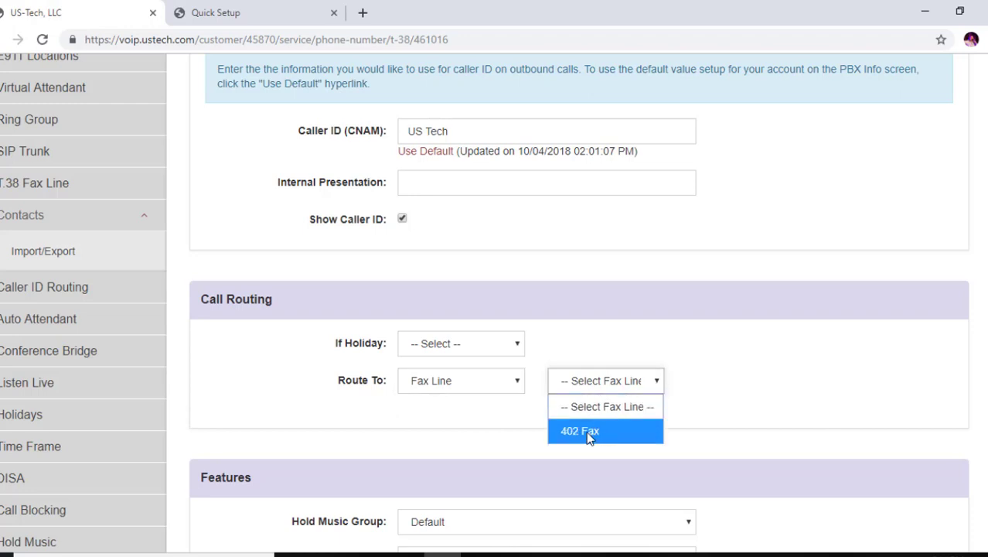
{"action": "left_click", "coordinate": [606, 430]}
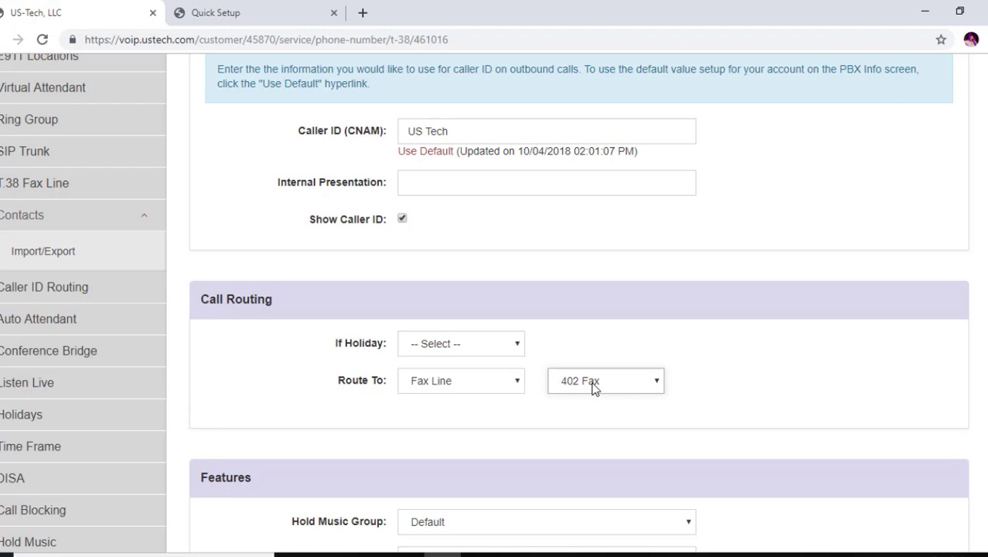
{"action": "mouse_move", "coordinate": [826, 421]}
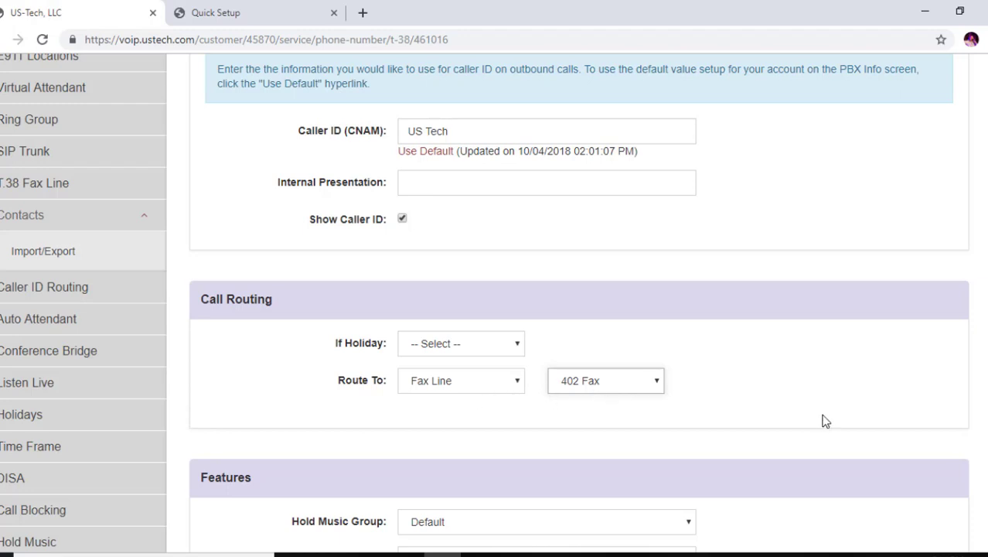
{"action": "scroll", "scroll_direction": "down", "scroll_amount": 3}
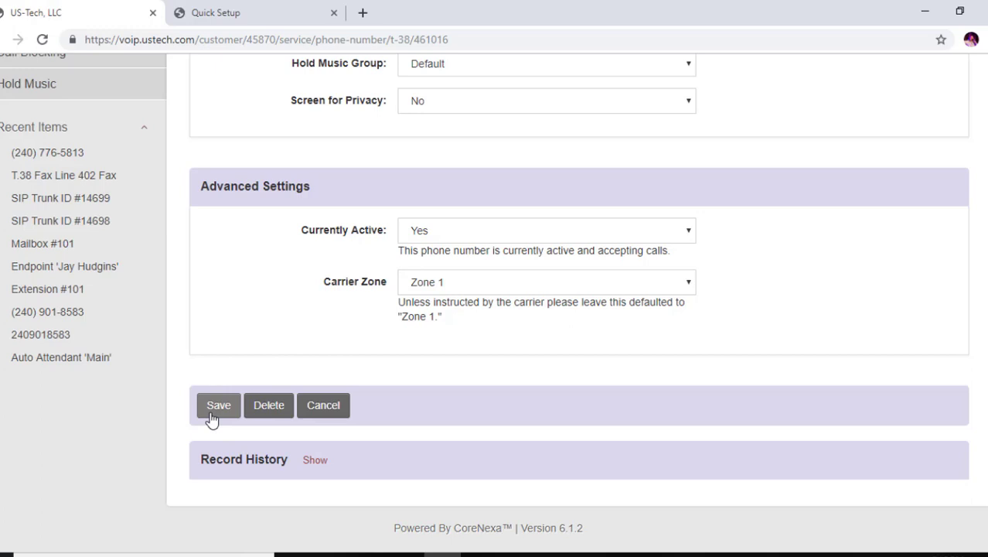
{"action": "mouse_move", "coordinate": [473, 432]}
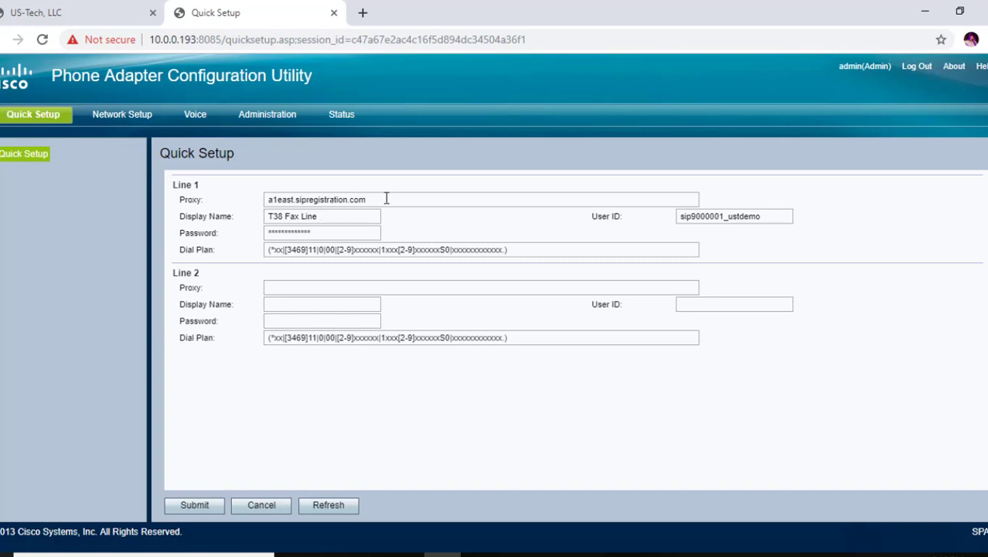
{"action": "mouse_move", "coordinate": [655, 233]}
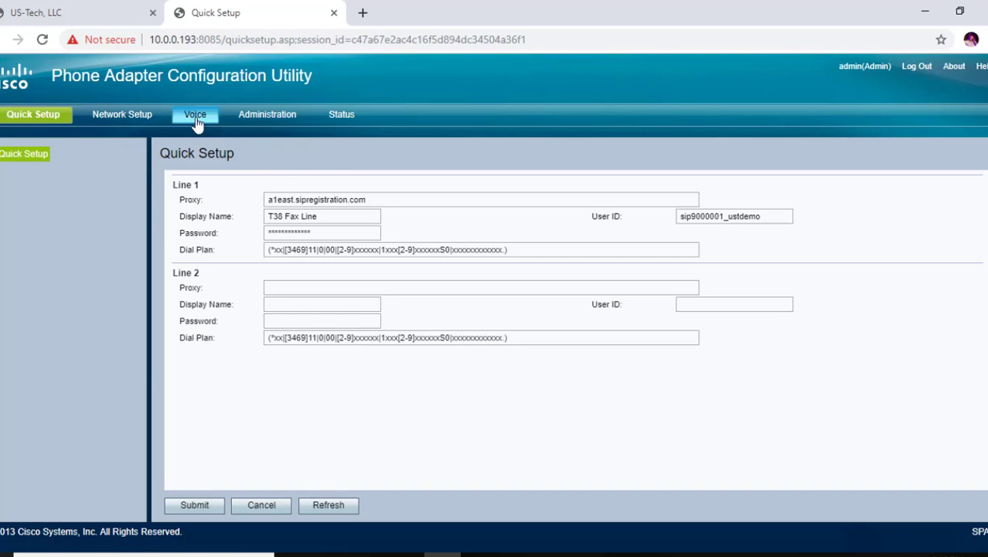
{"action": "mouse_move", "coordinate": [195, 117]}
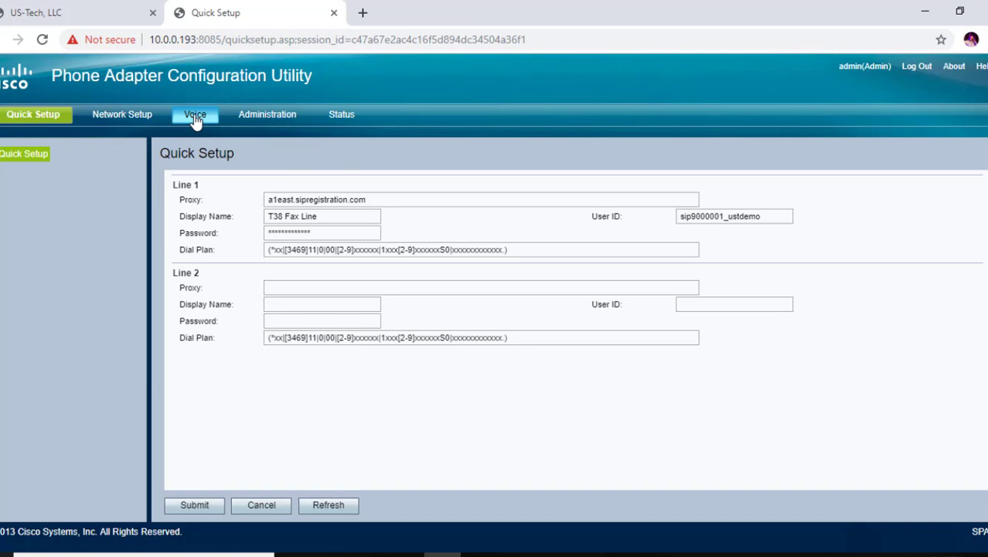
- Switch from Quick Setup to the adapter's Voice configuration page
{"action": "left_click", "coordinate": [195, 115]}
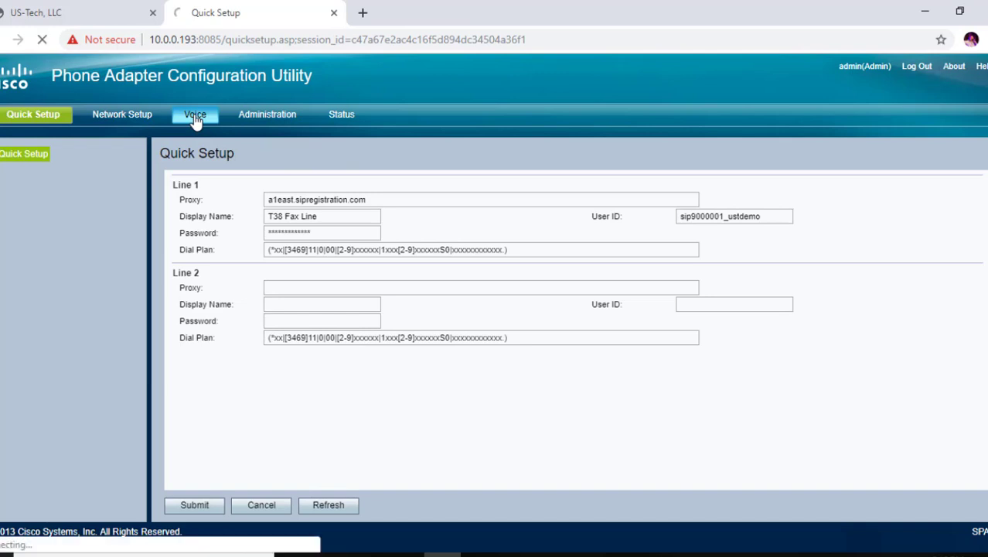
- Review Line 1's Audio Configuration with FAX passthrough ReINVITE and T.38 enabled
{"action": "left_click", "coordinate": [195, 115]}
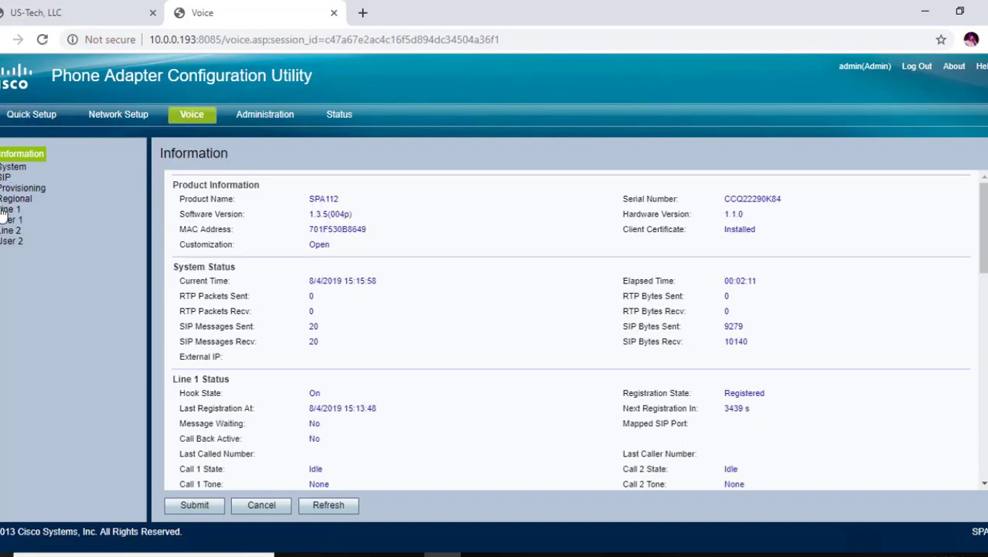
{"action": "left_click", "coordinate": [9, 209]}
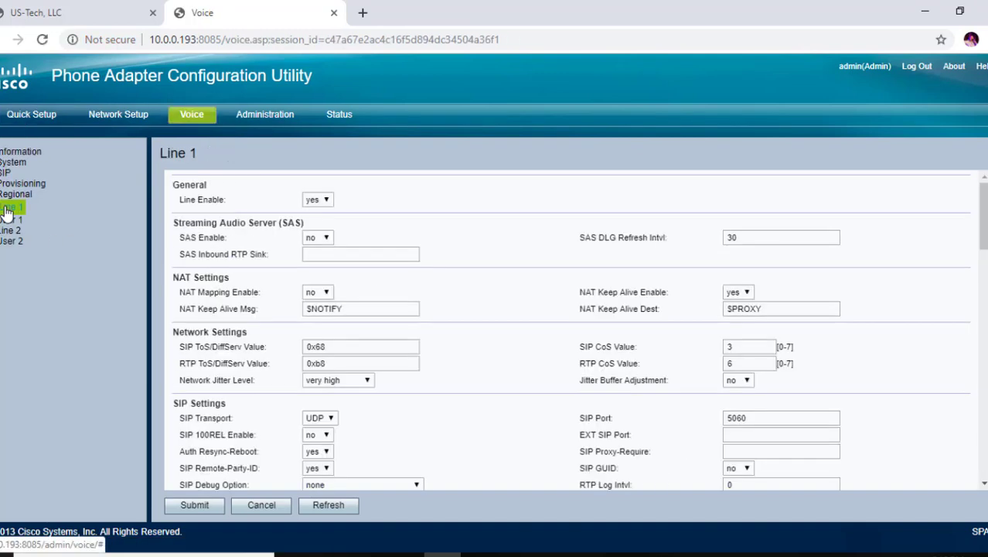
{"action": "left_click", "coordinate": [12, 208]}
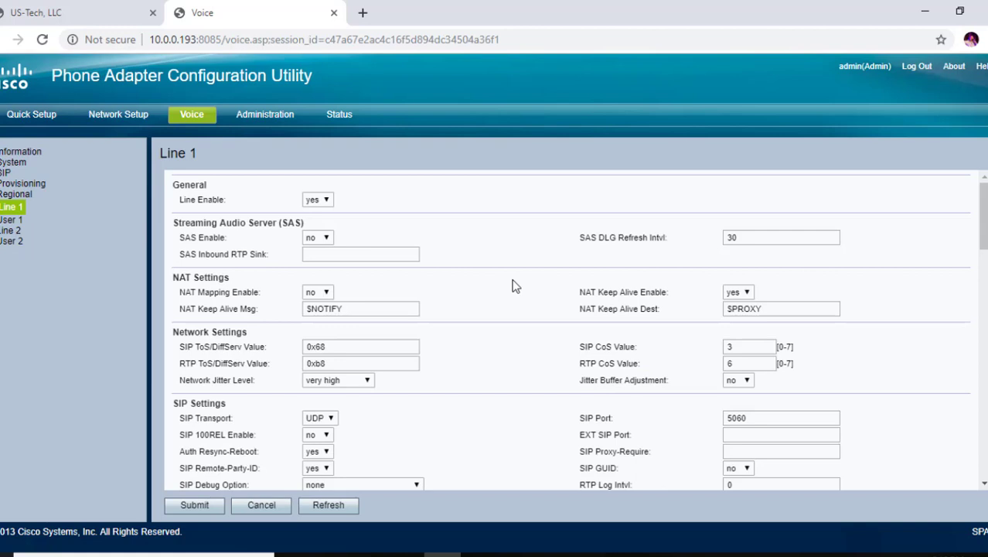
{"action": "mouse_move", "coordinate": [248, 290]}
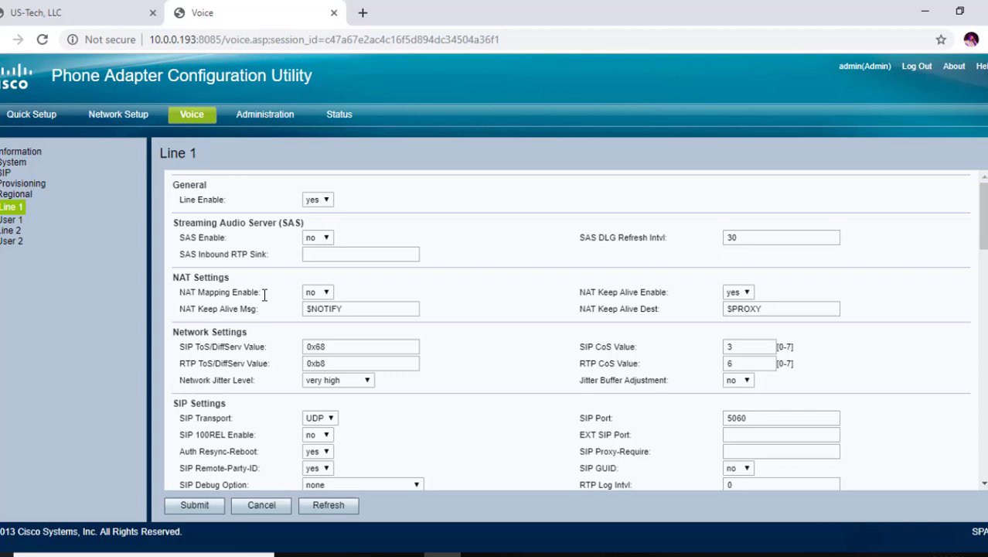
{"action": "mouse_move", "coordinate": [622, 303]}
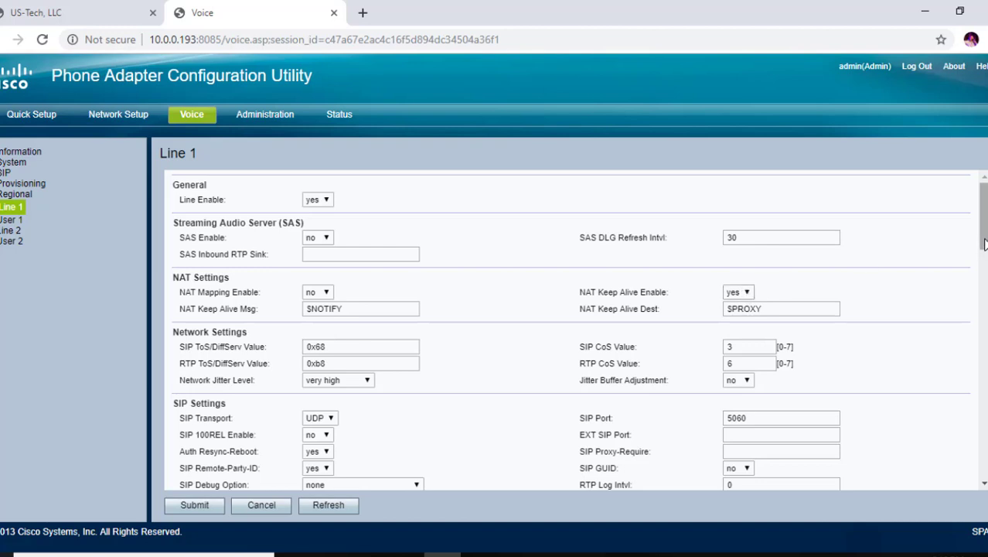
{"action": "scroll", "scroll_direction": "down", "scroll_amount": 3}
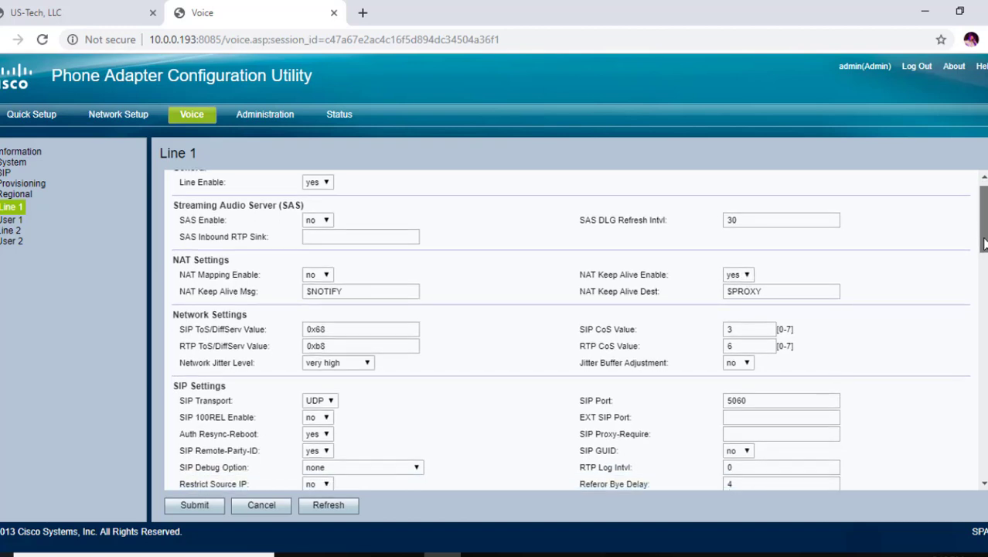
{"action": "scroll", "scroll_direction": "down", "scroll_amount": 3}
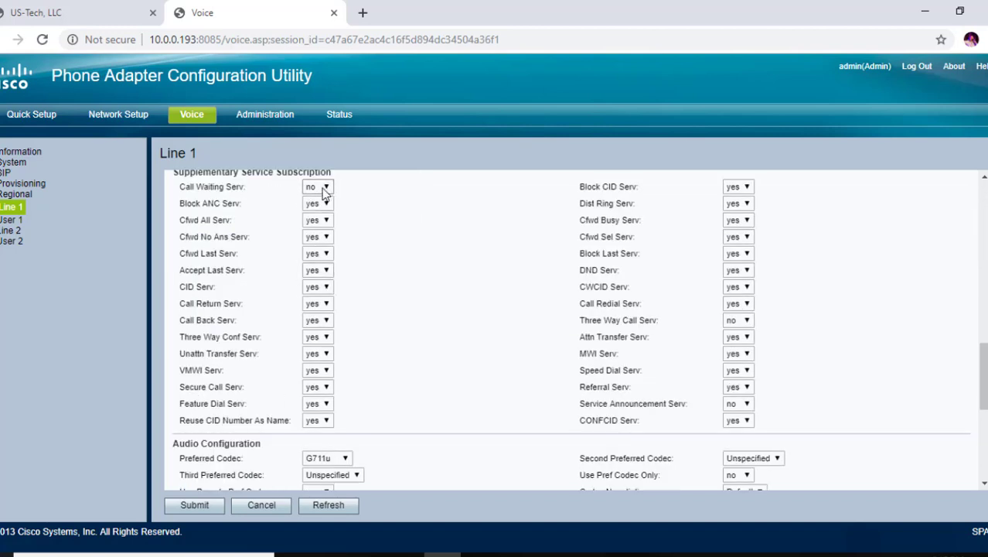
{"action": "mouse_move", "coordinate": [328, 195]}
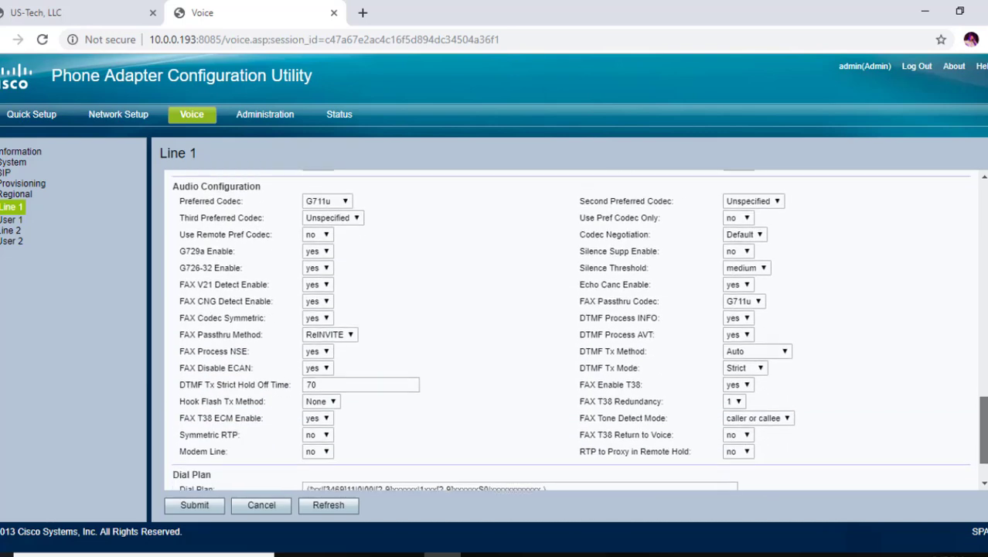
{"action": "scroll", "scroll_direction": "down", "scroll_amount": 3}
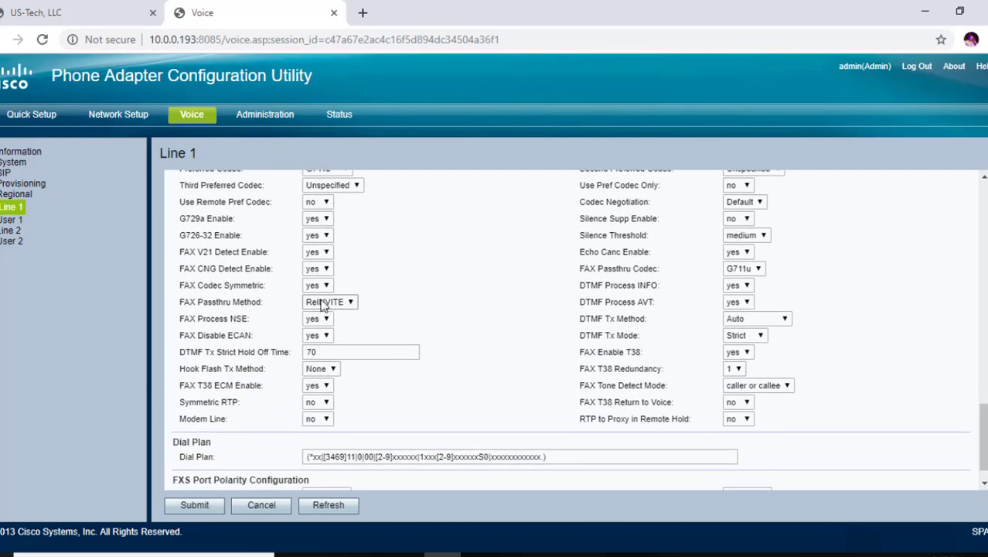
{"action": "mouse_move", "coordinate": [346, 308]}
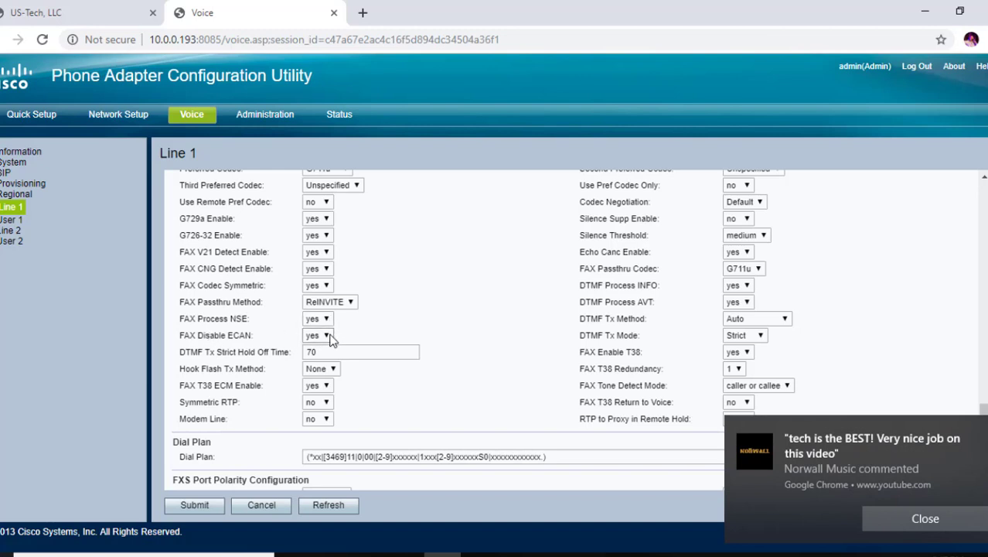
{"action": "mouse_move", "coordinate": [618, 365]}
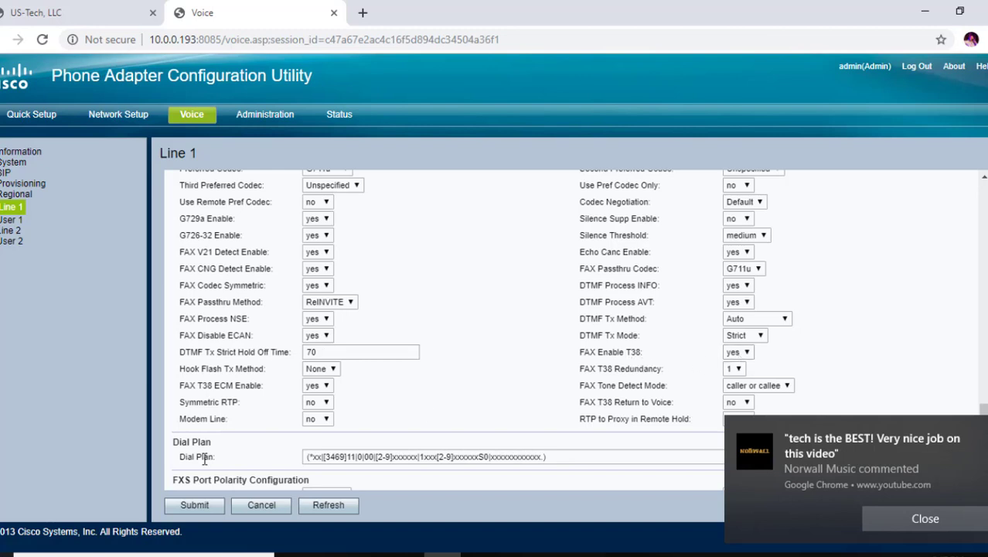
- Submit the Line 1 settings so the adapter reports Line 1 Registered
{"action": "left_click", "coordinate": [194, 504]}
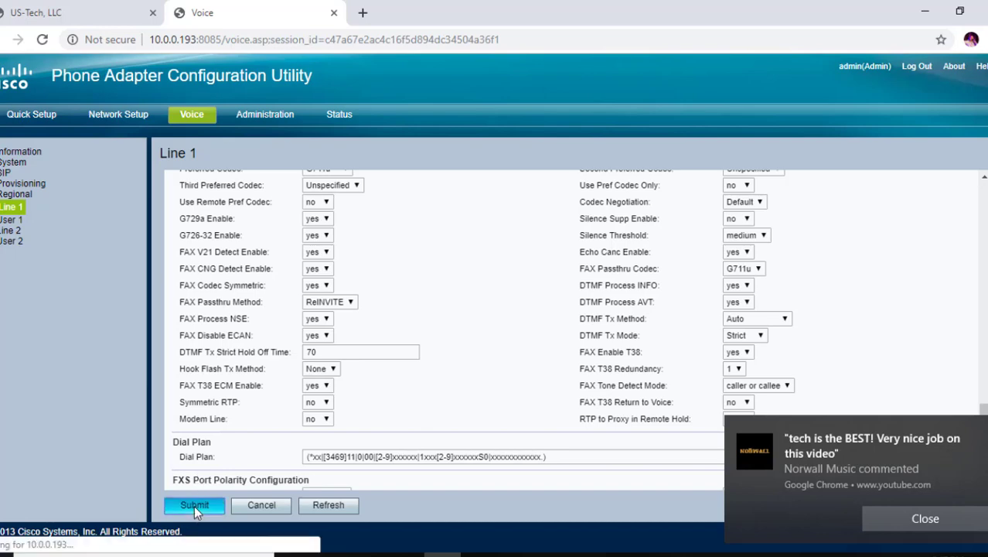
{"action": "left_click", "coordinate": [195, 504]}
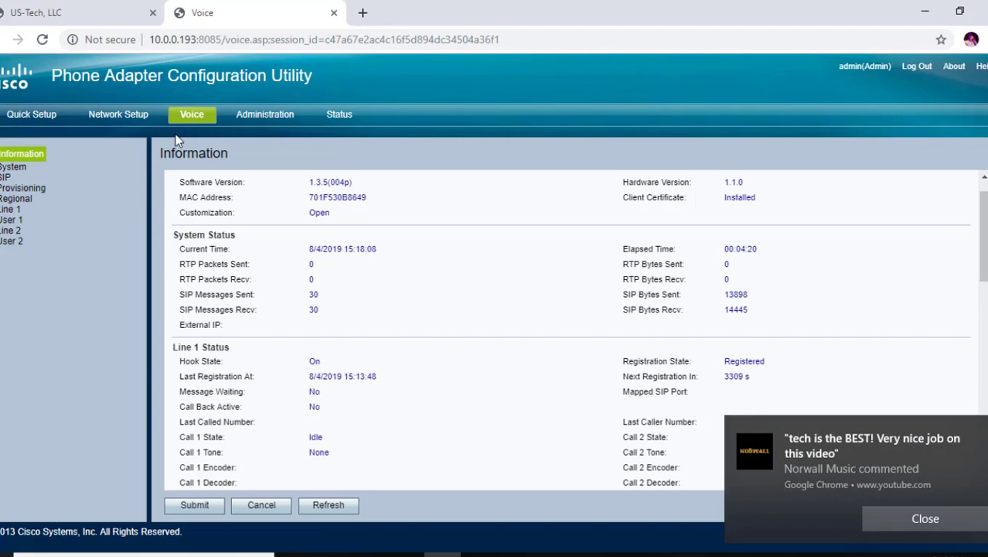
- Review the SIP page's RTP Parameters, confirming RTP Packet Size 0.020
{"action": "left_click", "coordinate": [6, 176]}
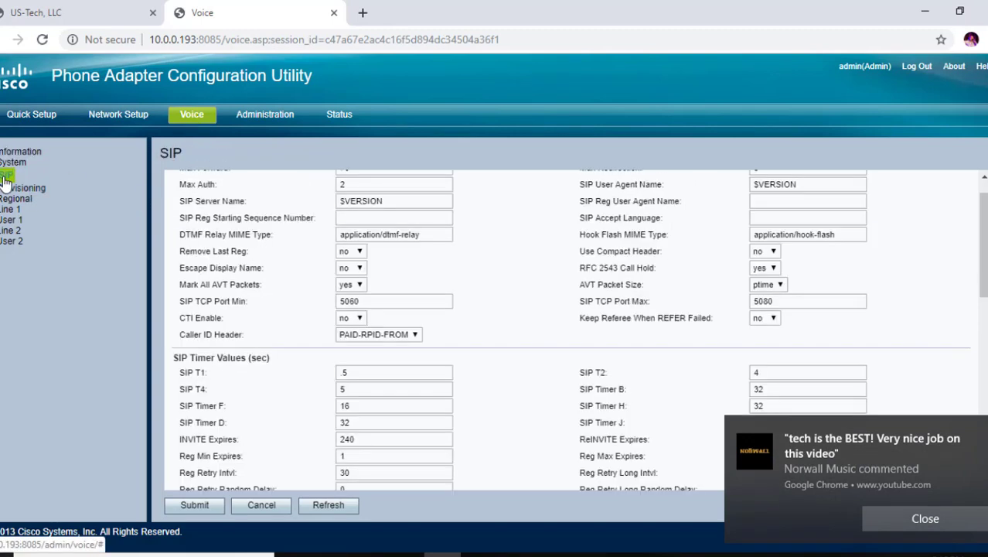
{"action": "left_click", "coordinate": [6, 173]}
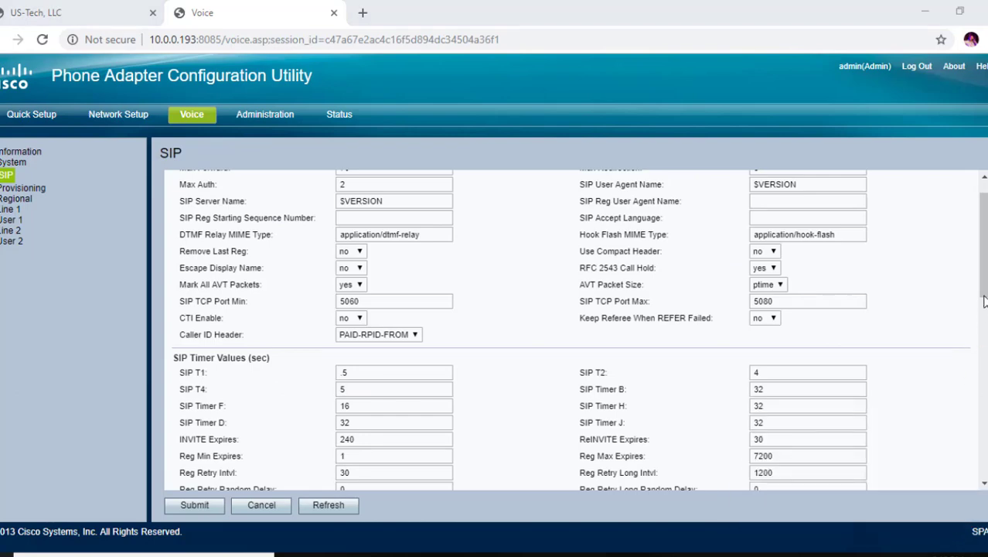
{"action": "scroll", "scroll_direction": "down", "scroll_amount": 3}
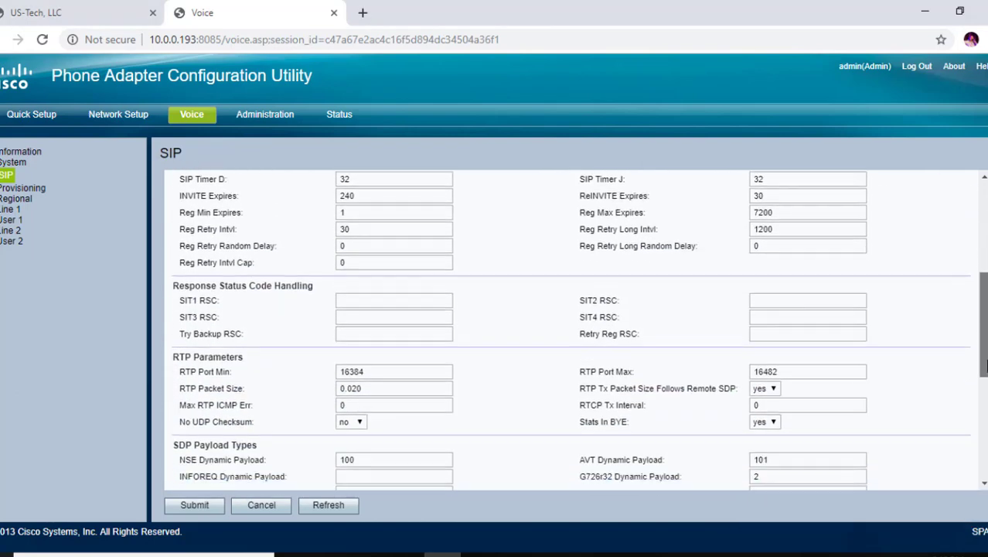
{"action": "scroll", "scroll_direction": "down", "scroll_amount": 3}
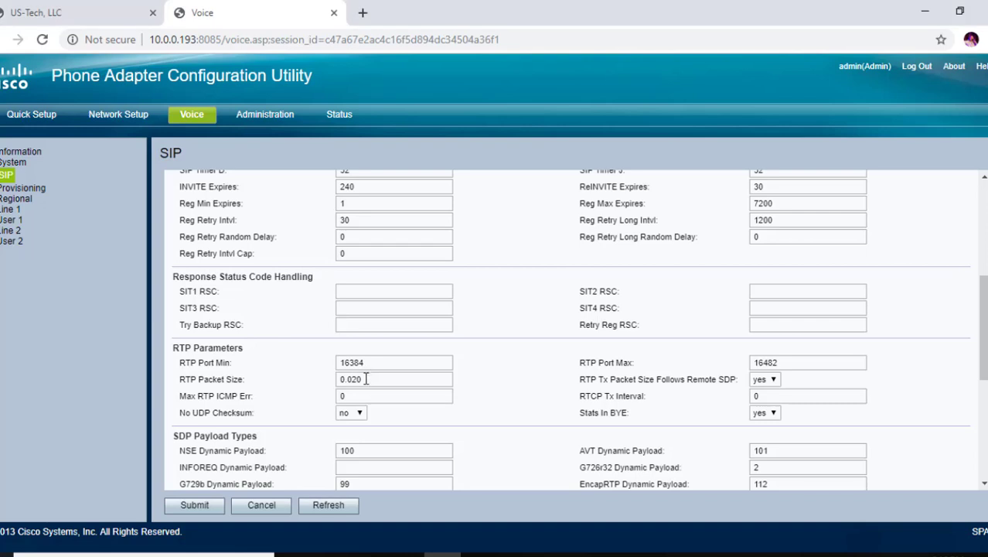
{"action": "mouse_move", "coordinate": [517, 529]}
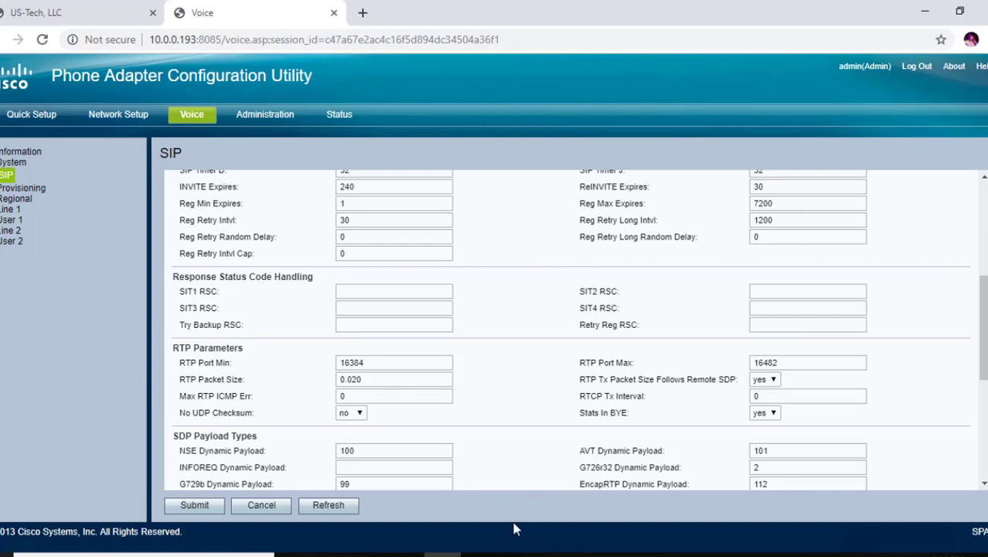
{"action": "mouse_move", "coordinate": [514, 517]}
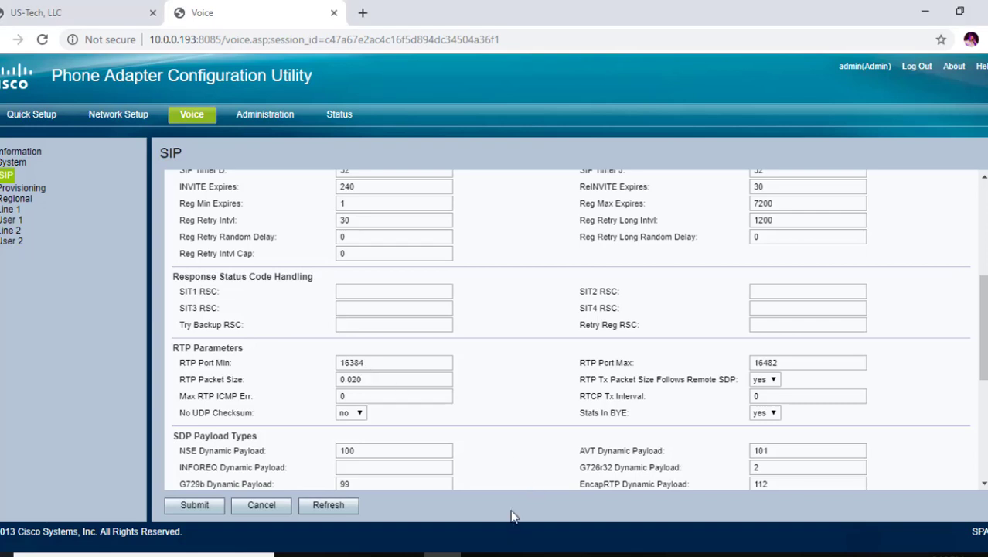